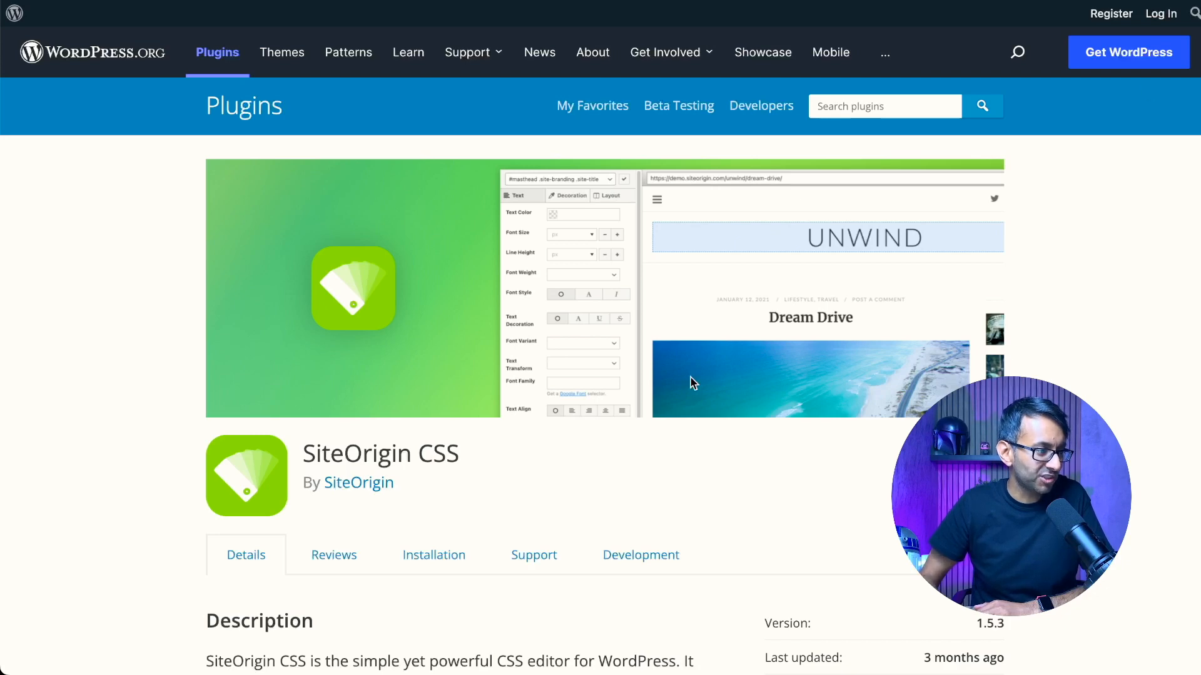
- Scroll down the SiteOrigin CSS plugin page before leaving for the WP admin dashboard
scroll("down", 3)
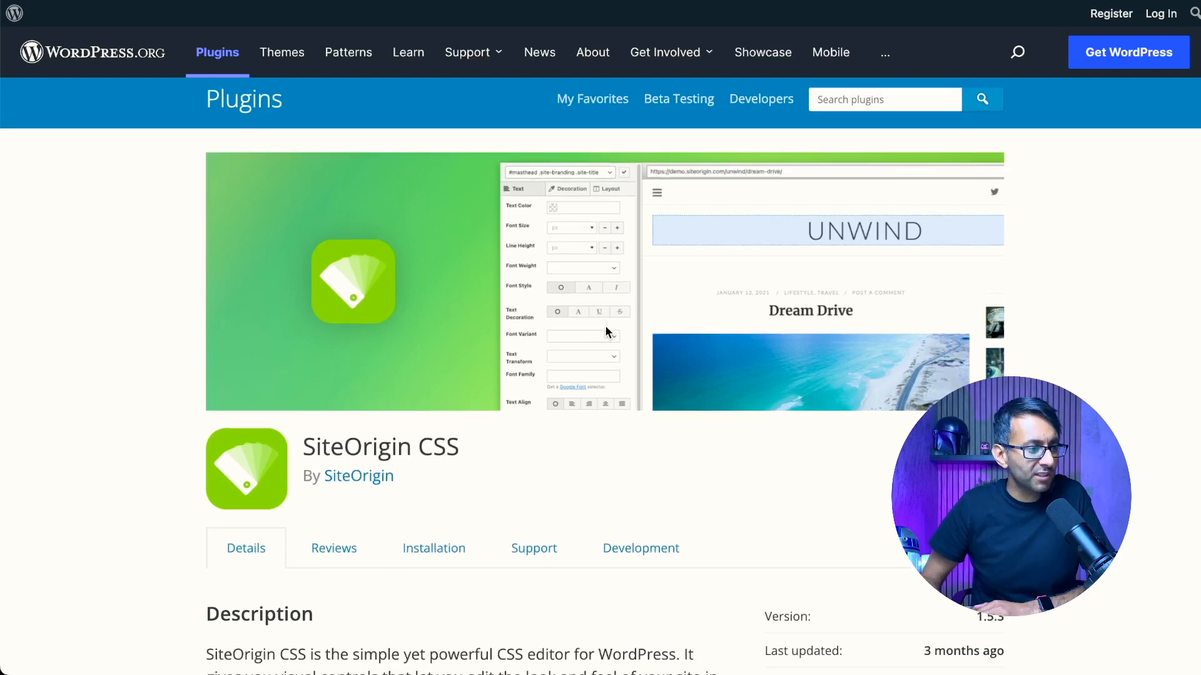
mouse_move(603, 320)
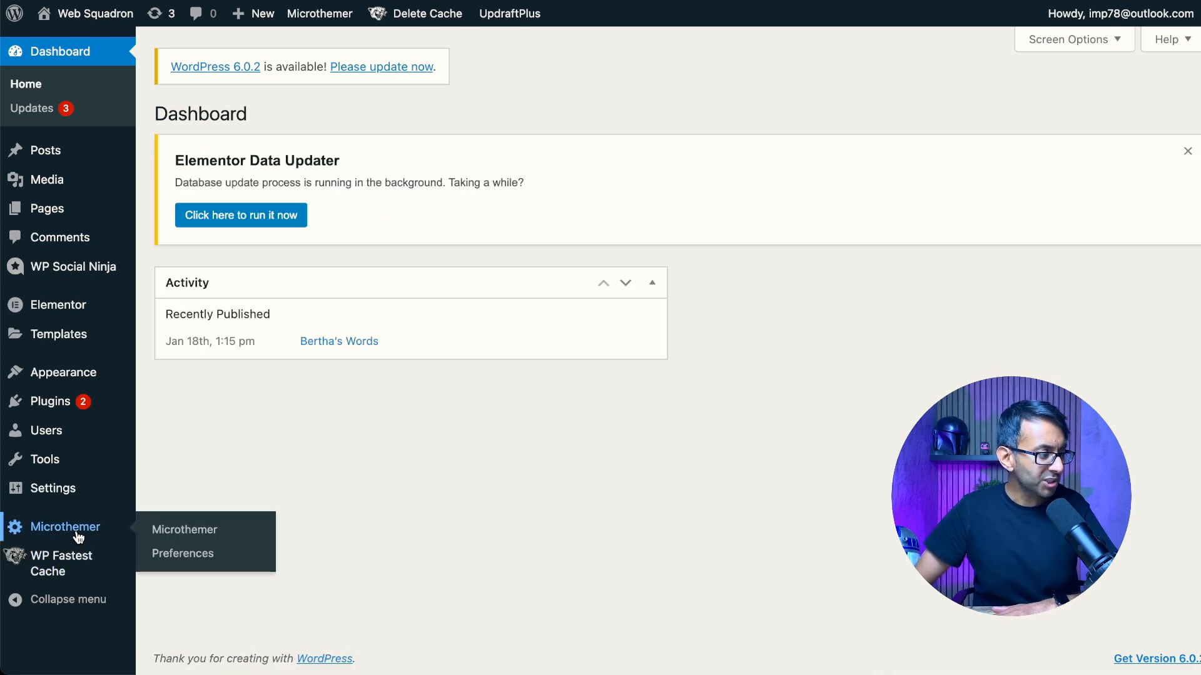
- Review Microthemer's General preferences with the boxing page as frontend preview URL
left_click(182, 553)
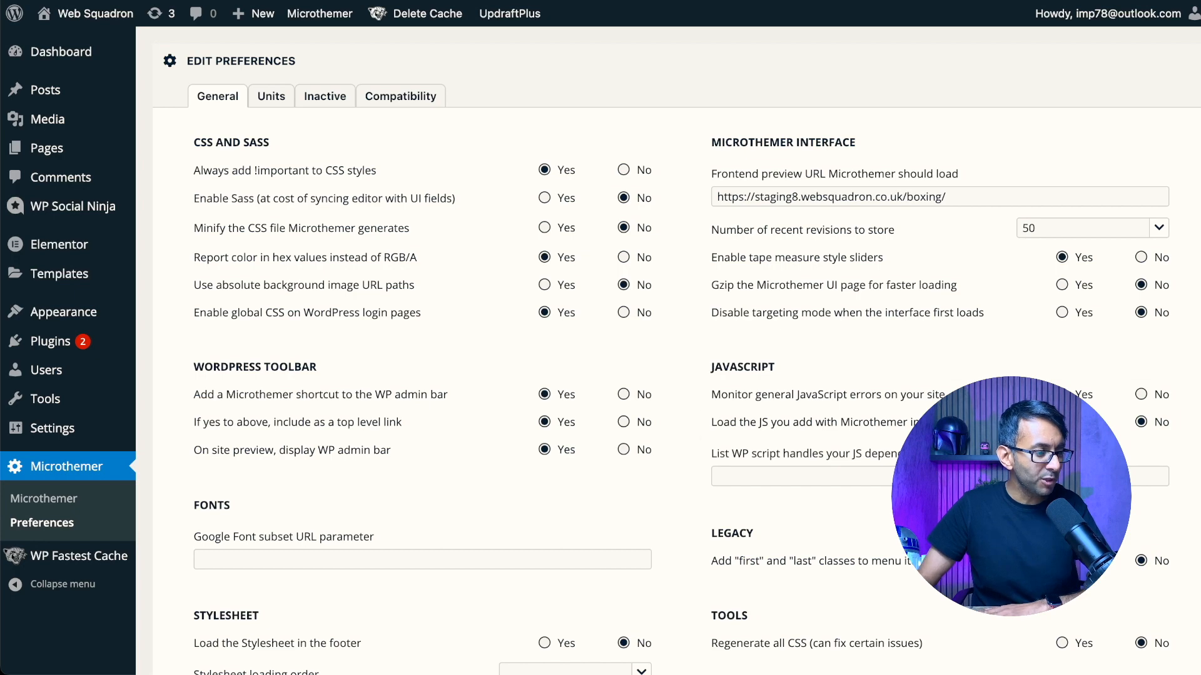
scroll("down", 3)
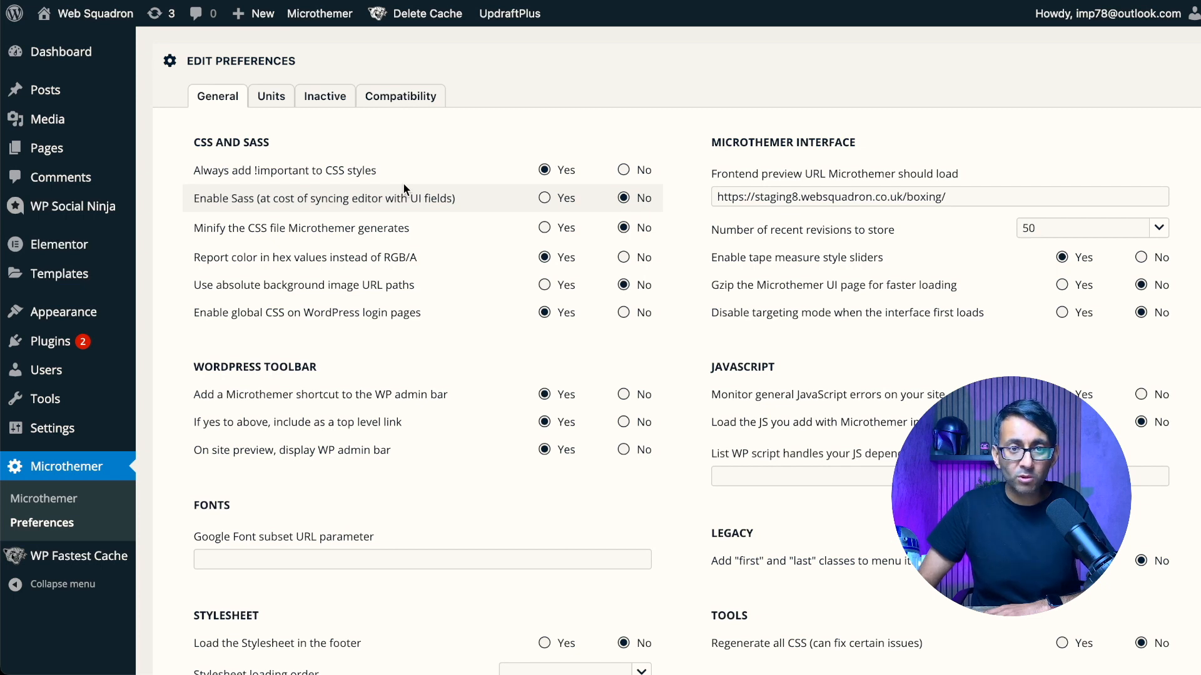
left_click(270, 95)
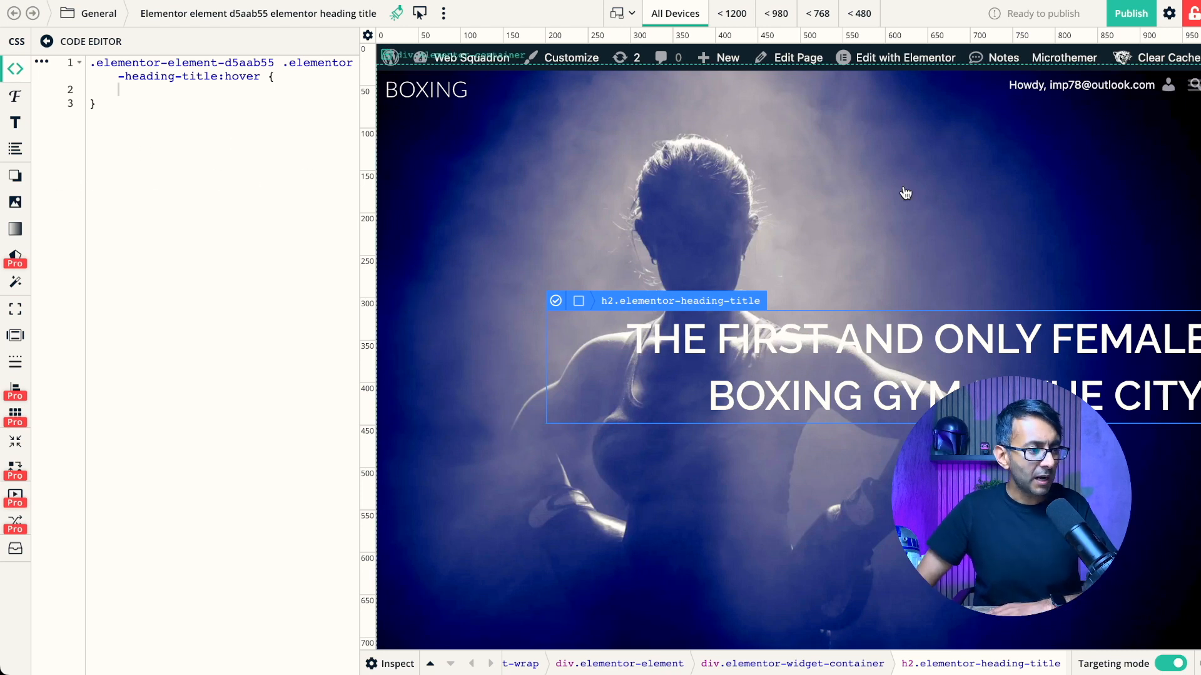
mouse_move(876, 222)
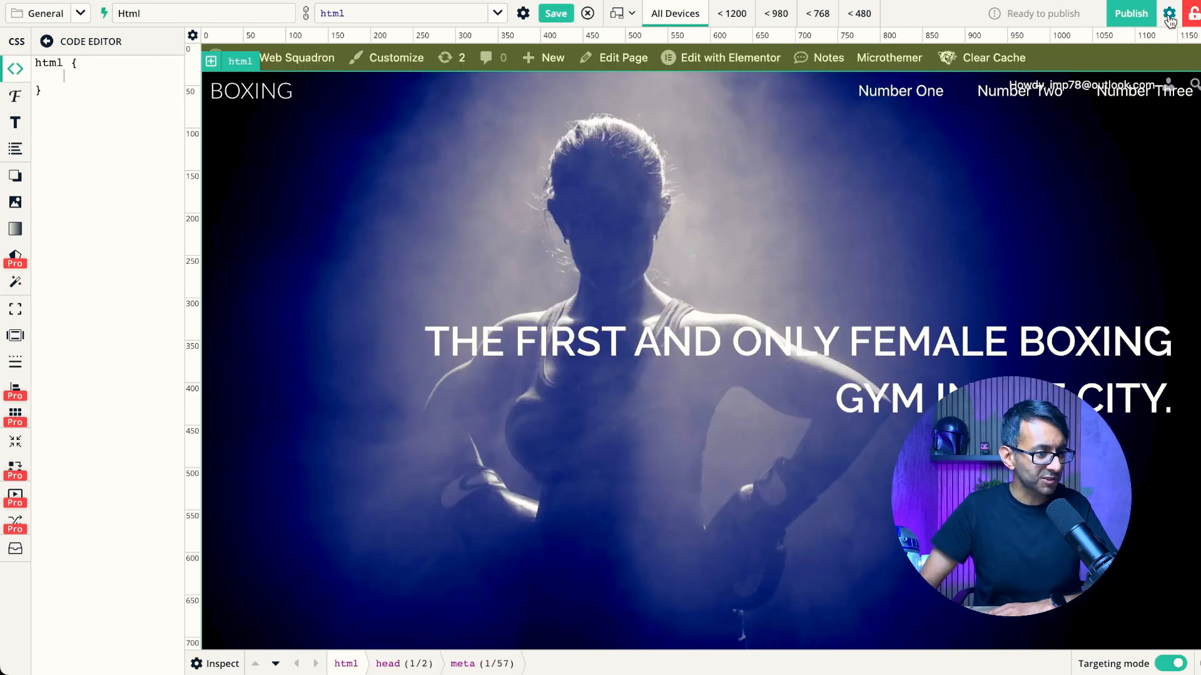
left_click(1170, 14)
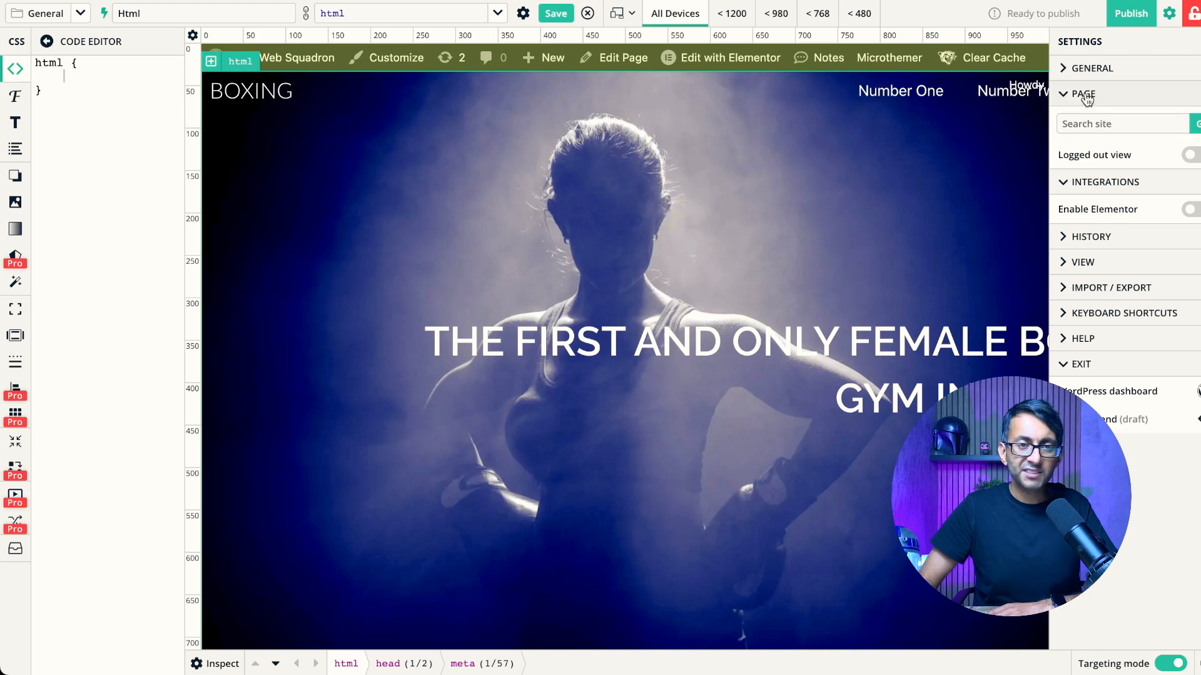
left_click(1120, 123)
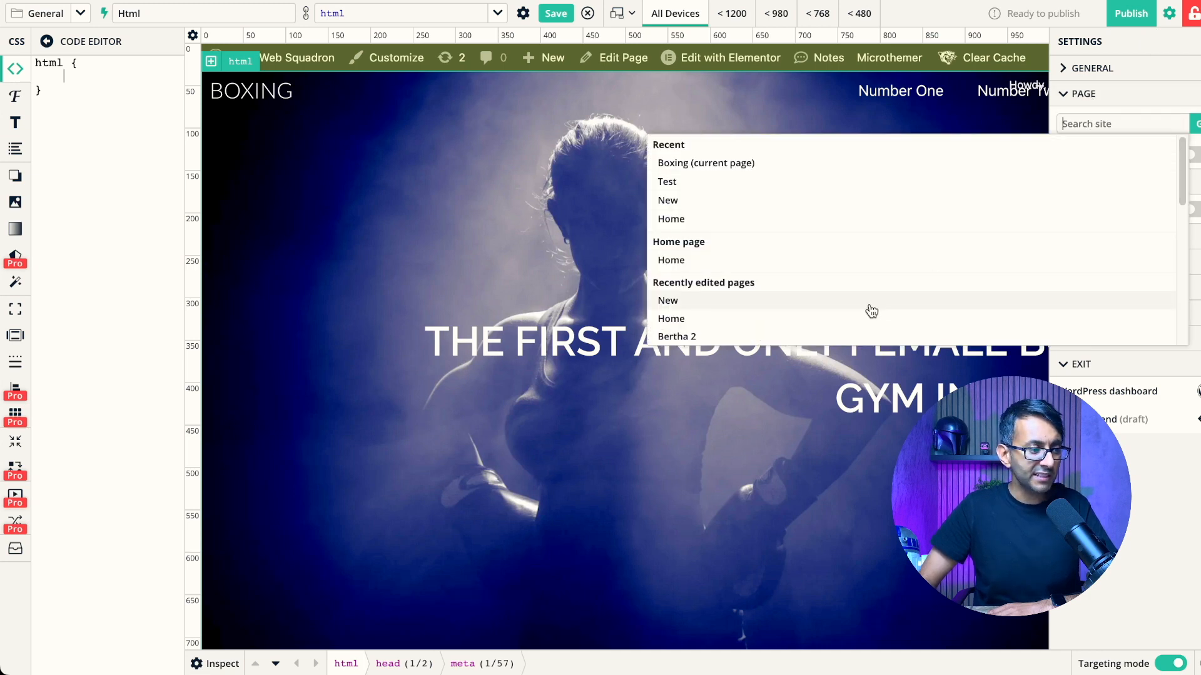
scroll("down", 3)
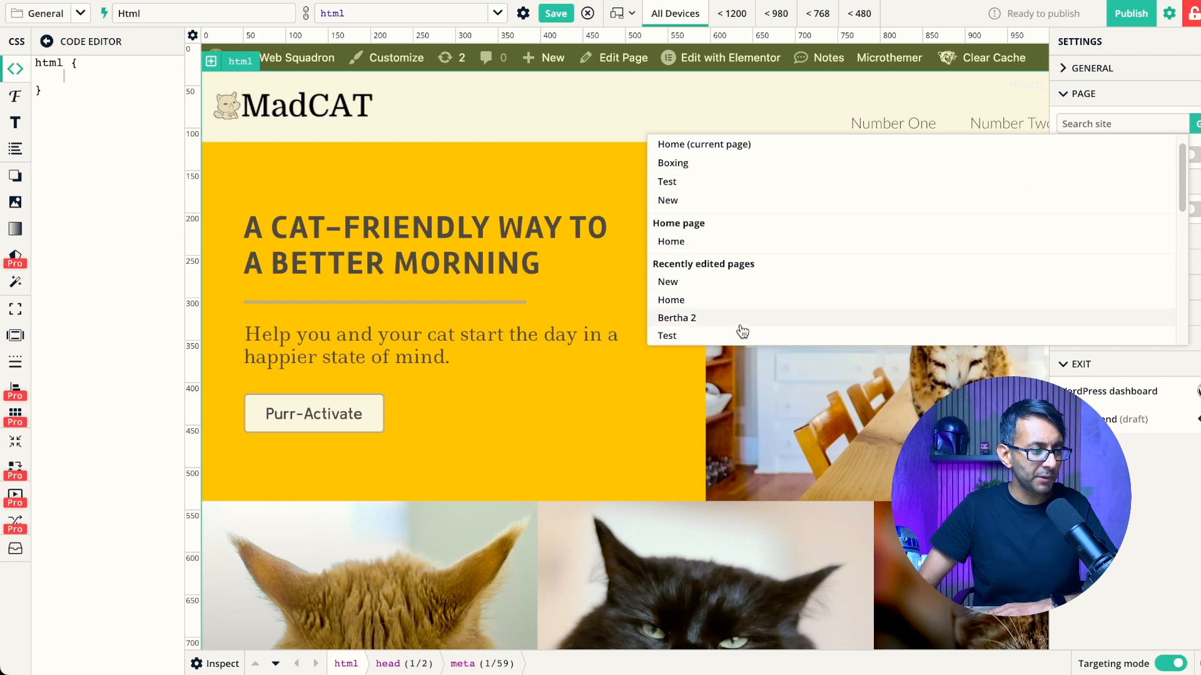
left_click(672, 163)
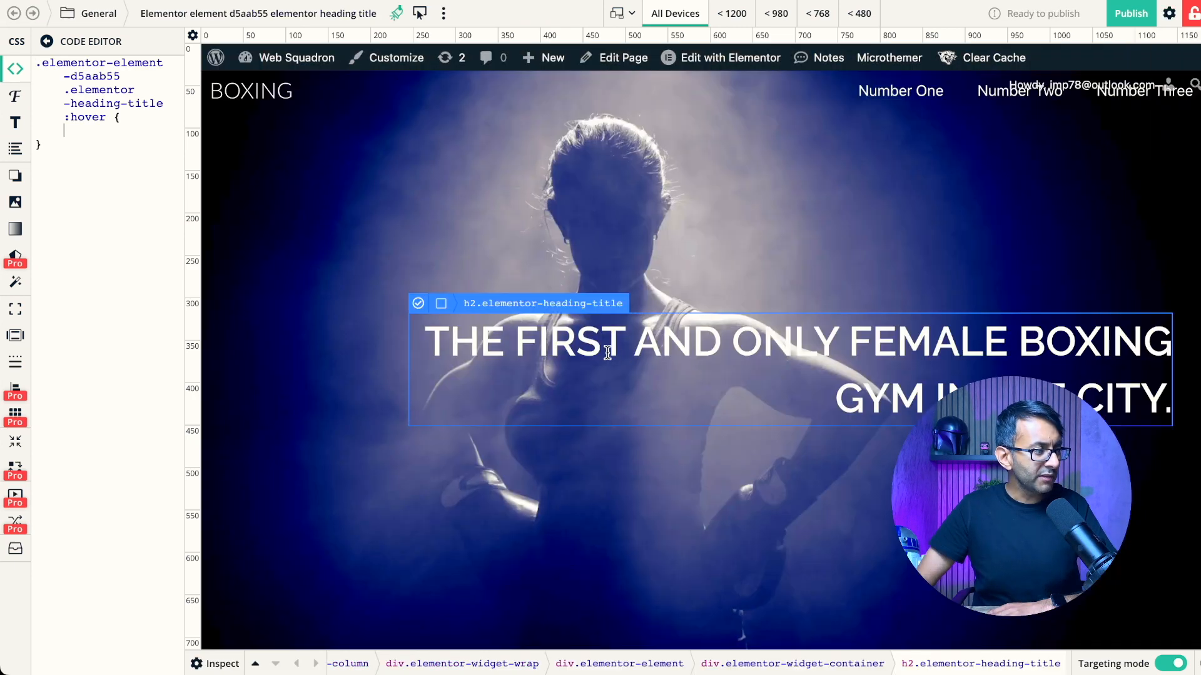
mouse_move(727, 368)
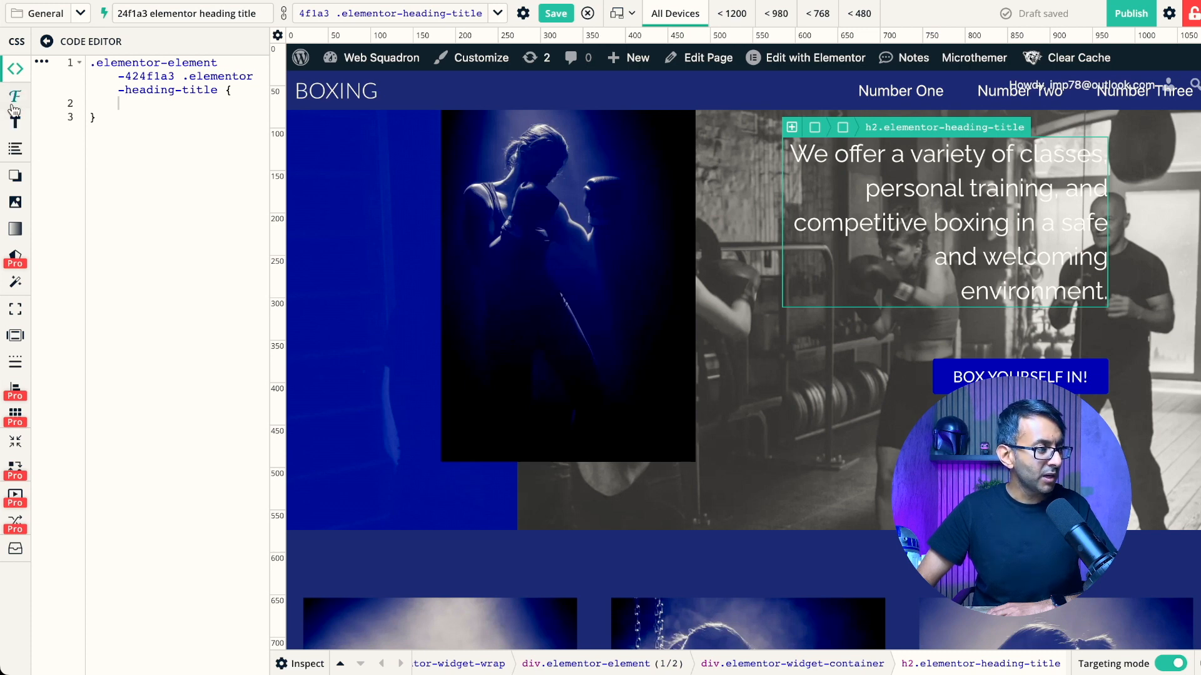
- Preview font sizes such as 50px, 40px and 15px on the heading, leaving it at 29px
left_click(14, 97)
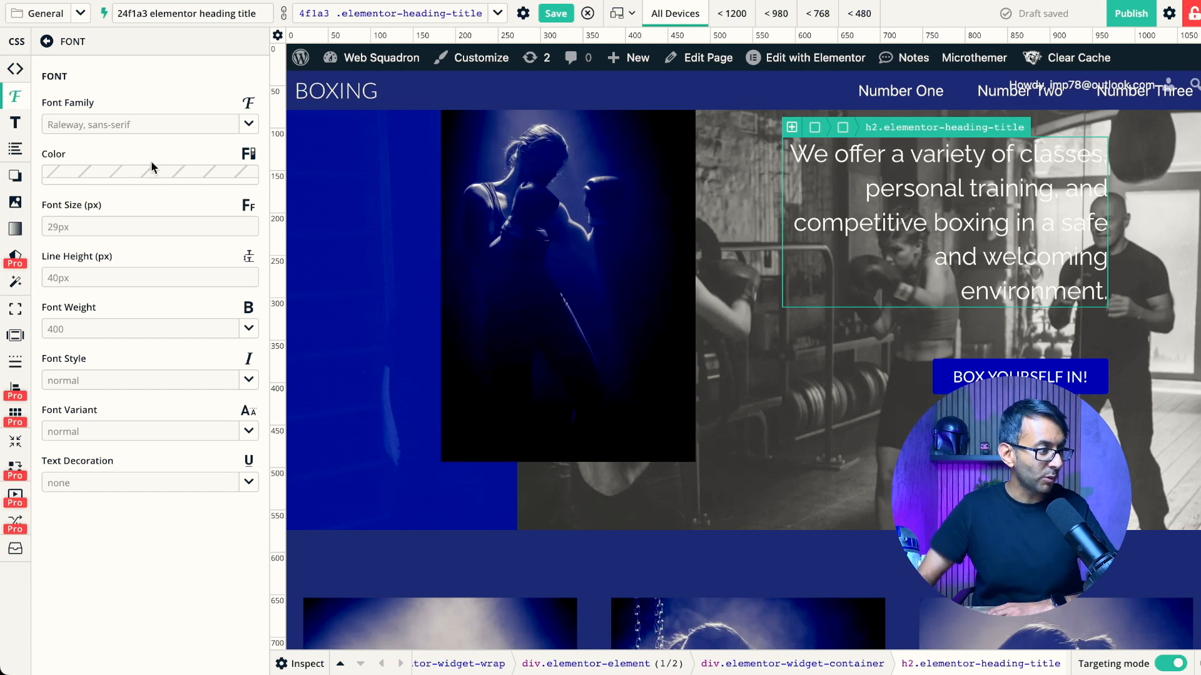
mouse_move(99, 248)
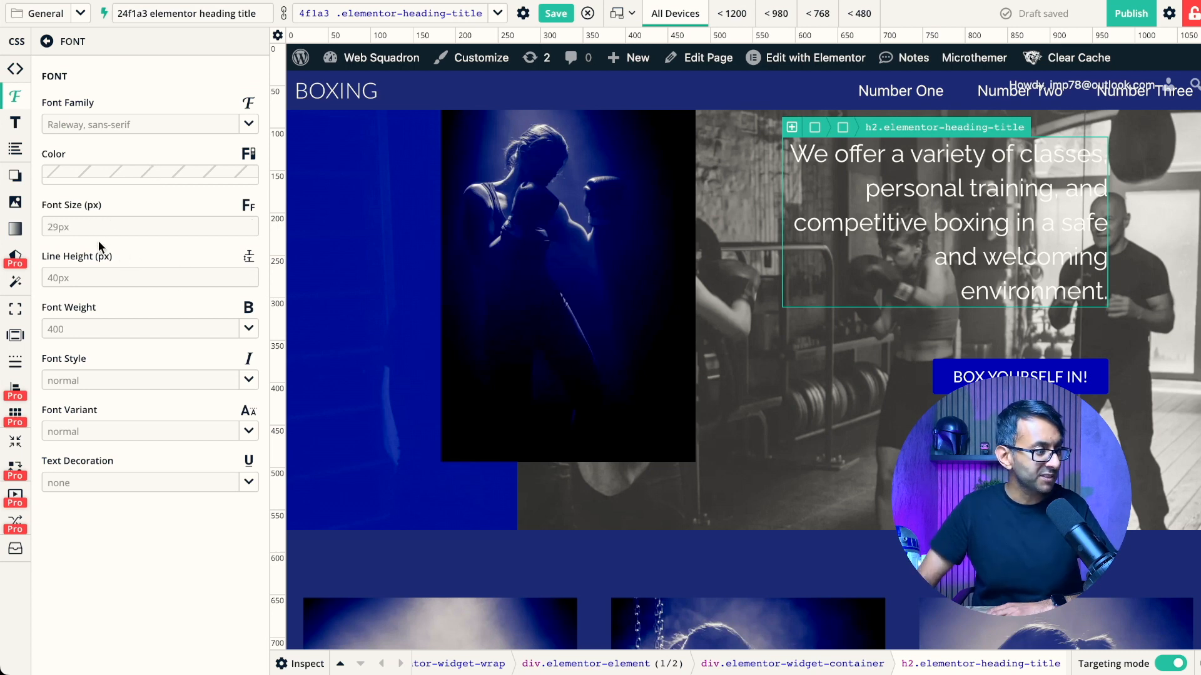
type("5")
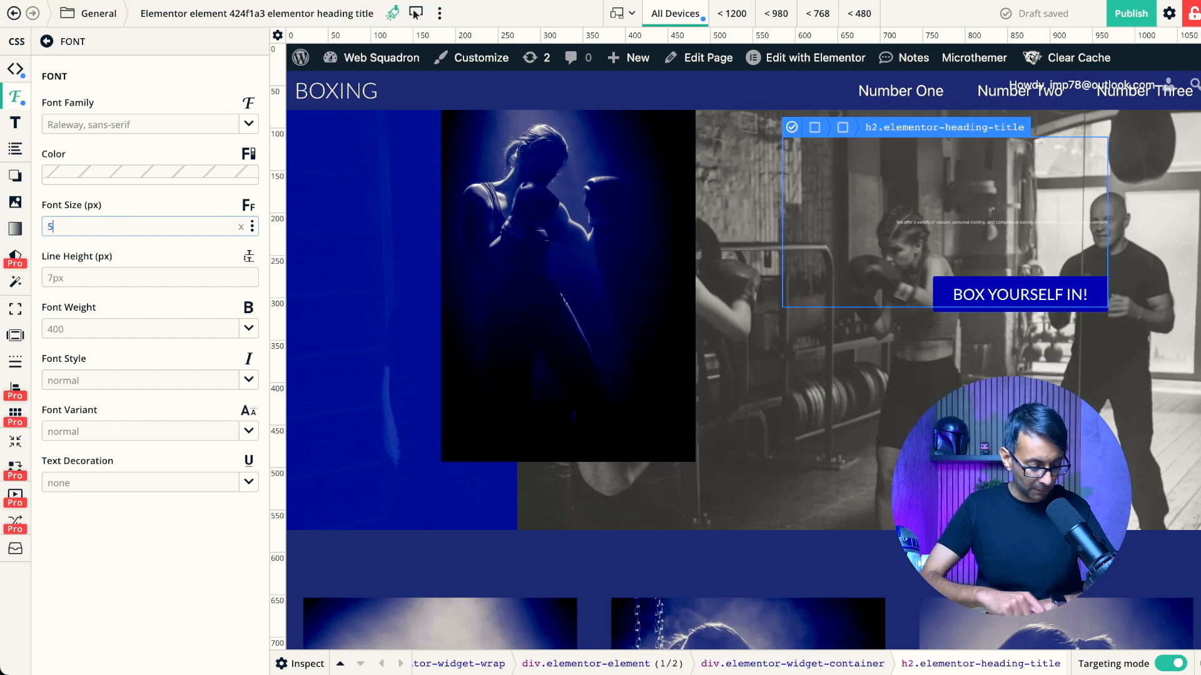
type("0px")
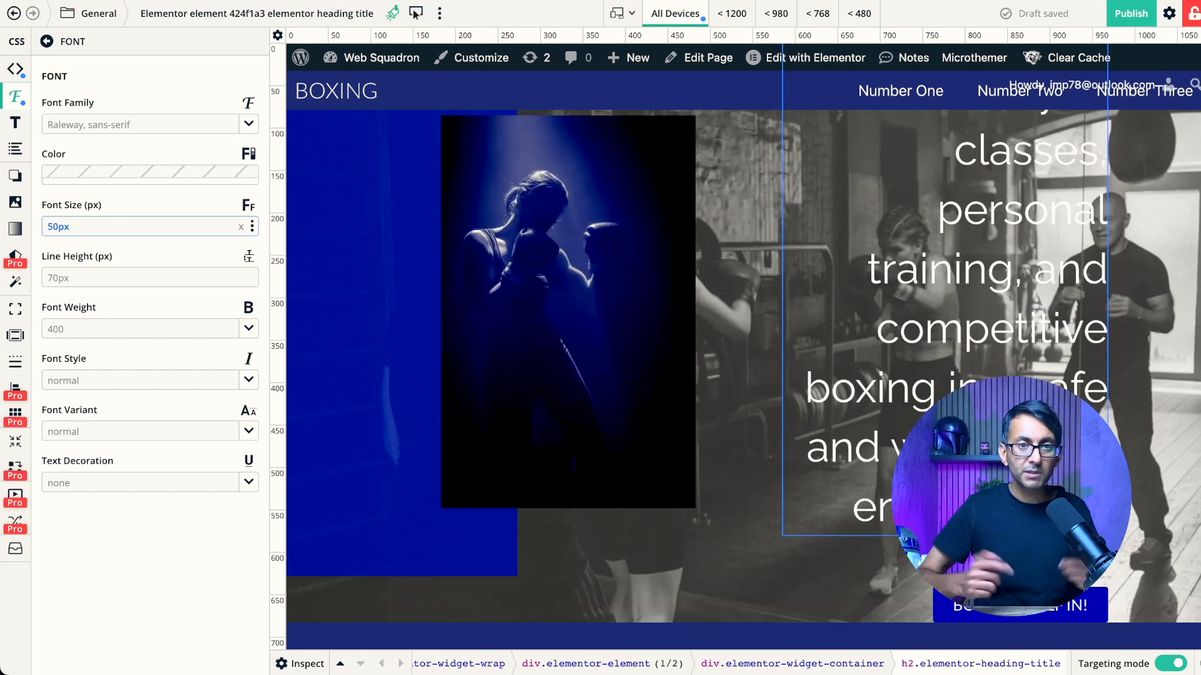
type("40px")
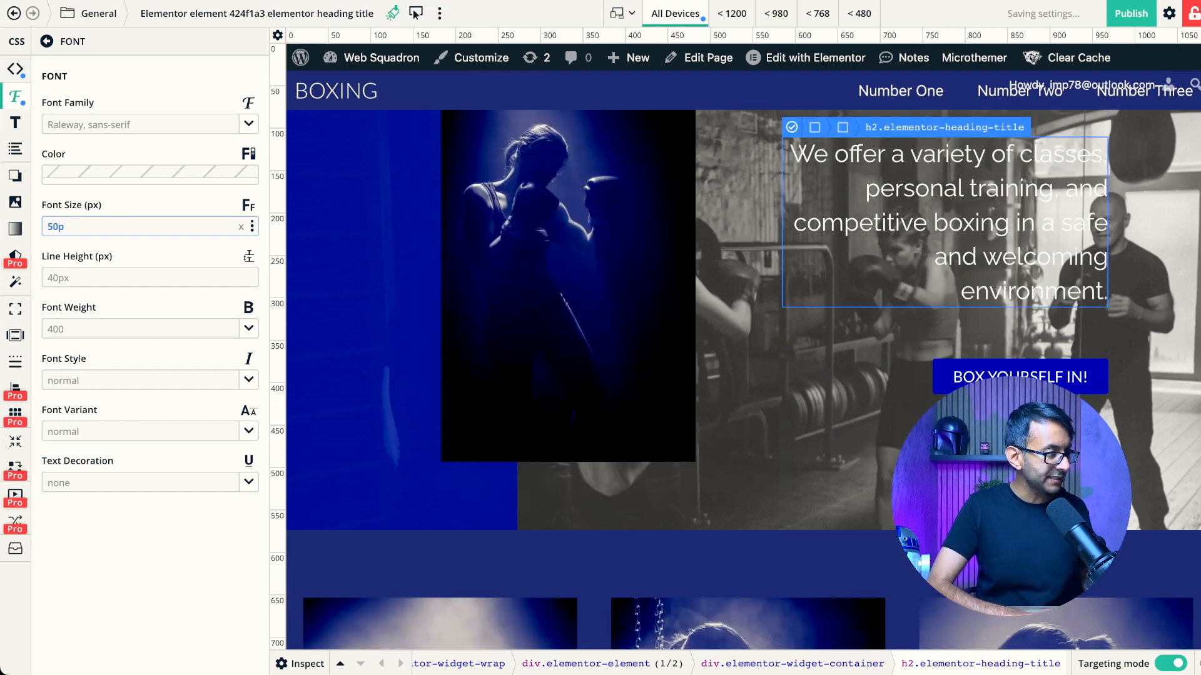
type("5px")
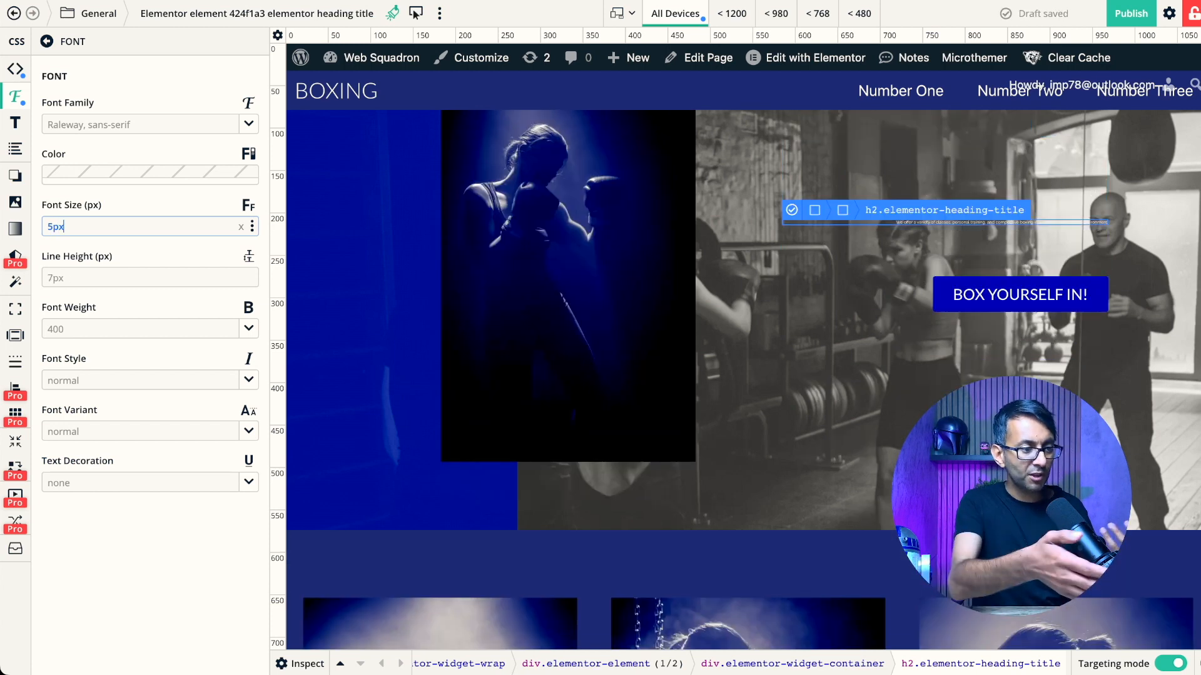
type("1")
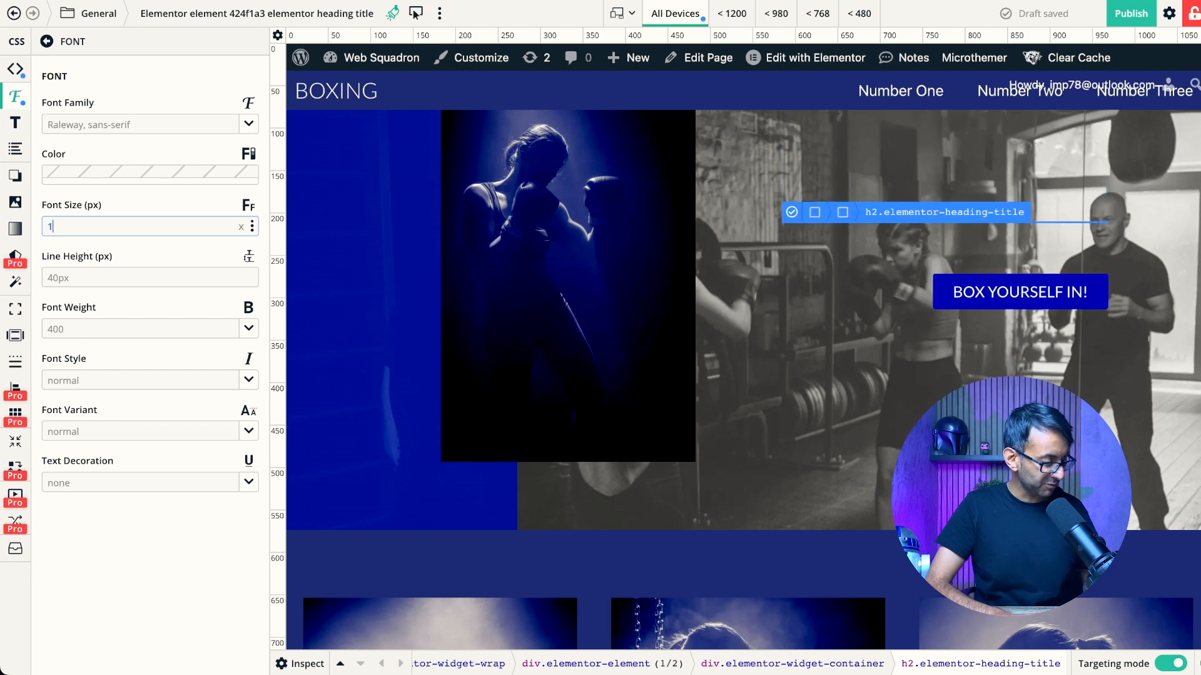
type("5")
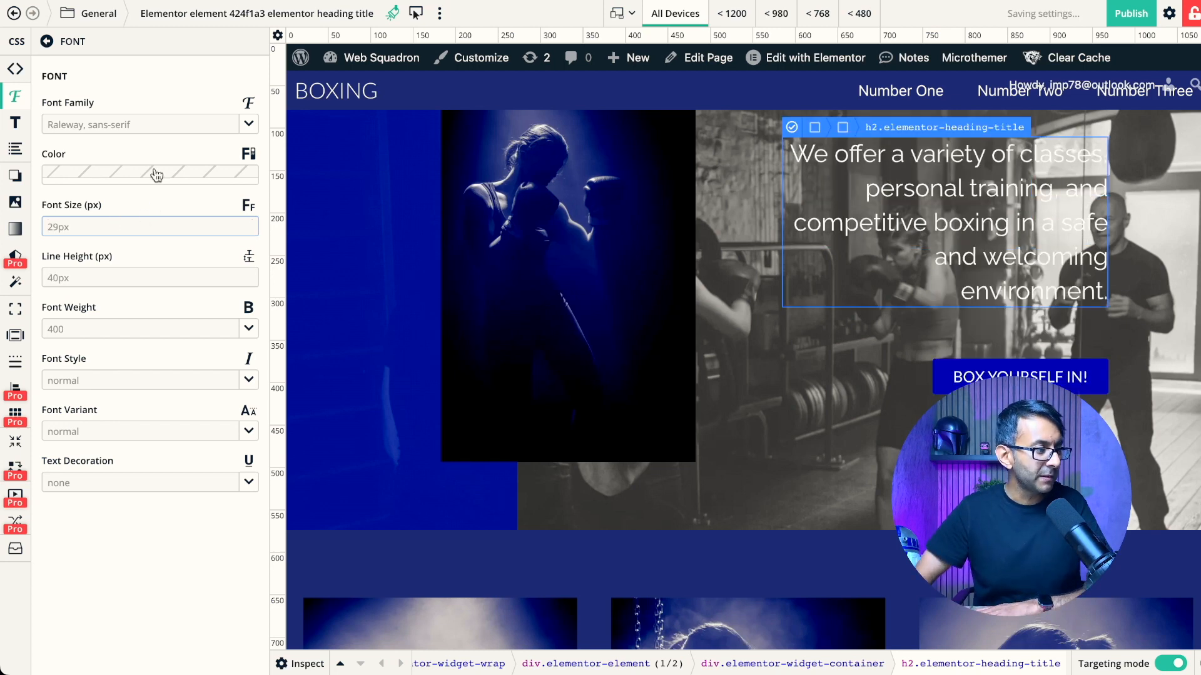
- Preview a red text colour on the heading, then discard it
left_click(150, 174)
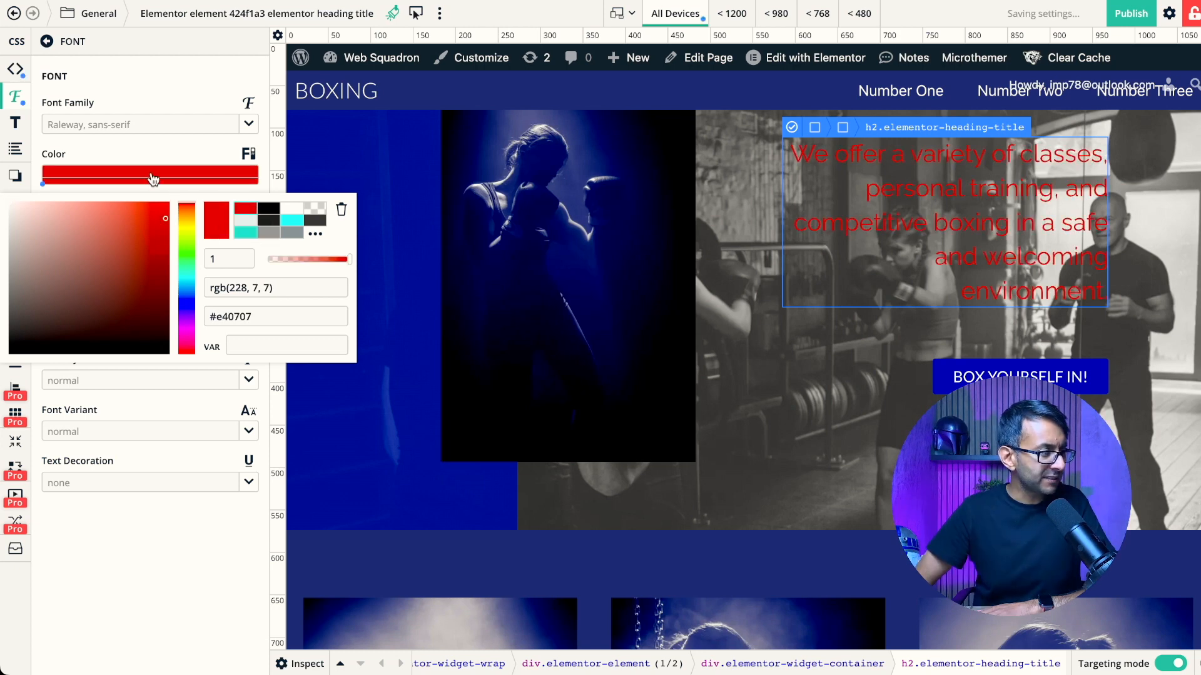
left_click(285, 209)
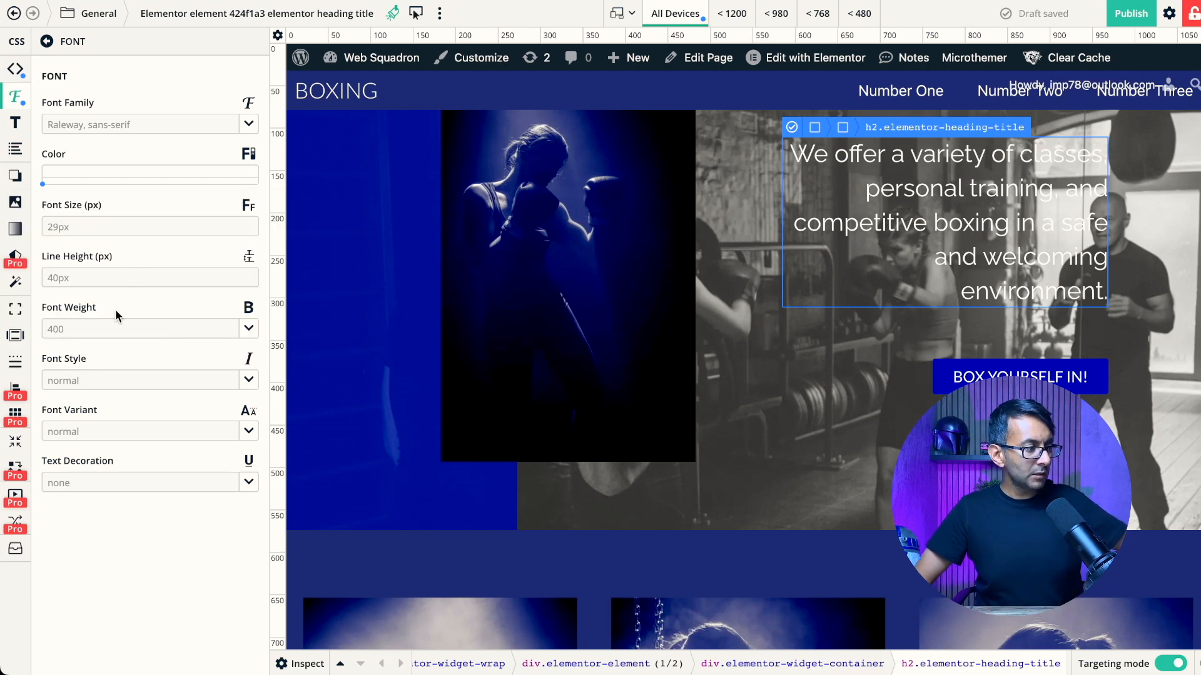
left_click(16, 122)
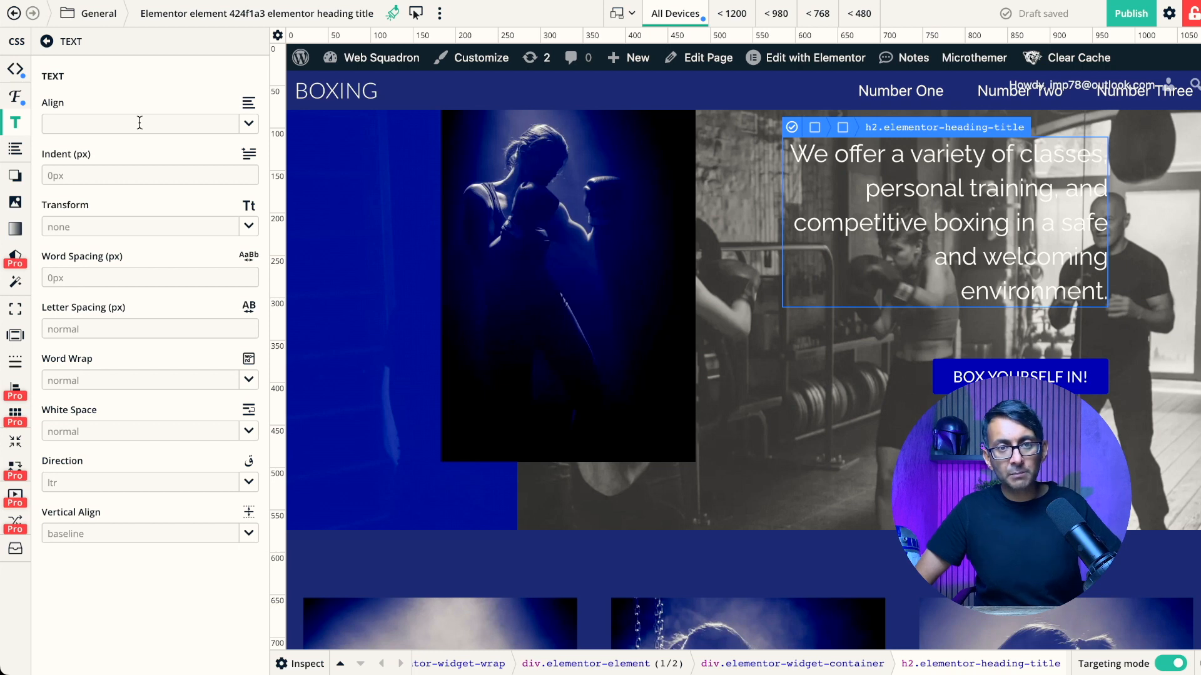
- Browse the heading's Text and List property groups without changing values
left_click(145, 124)
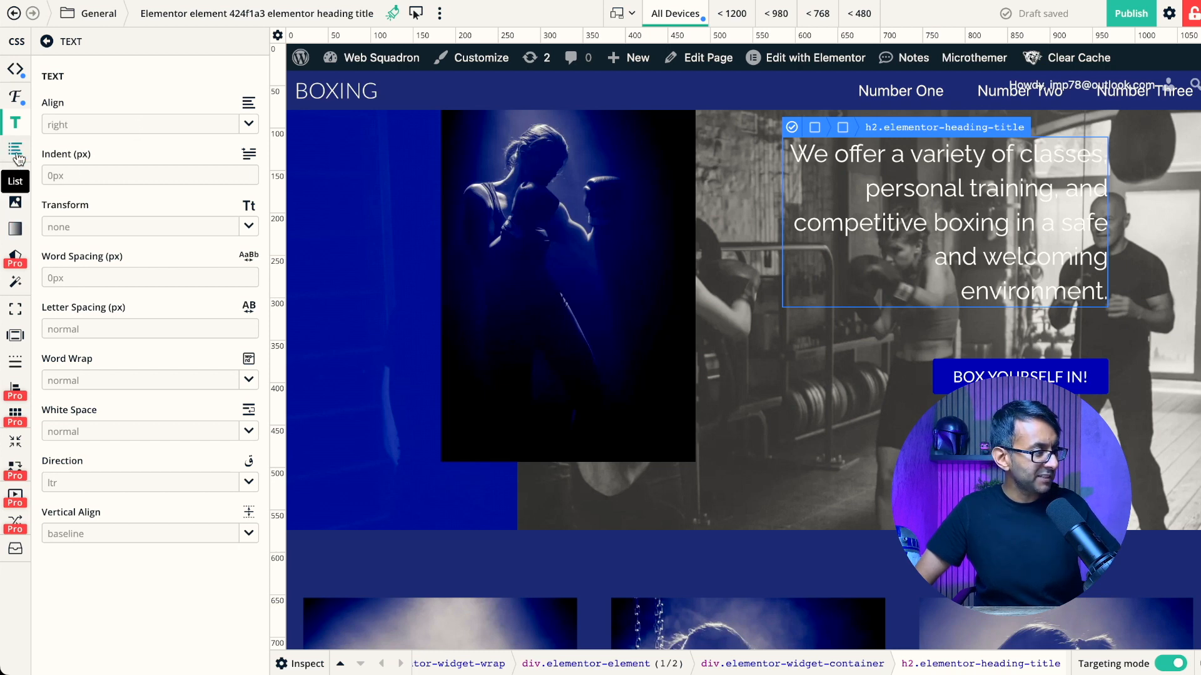
left_click(15, 150)
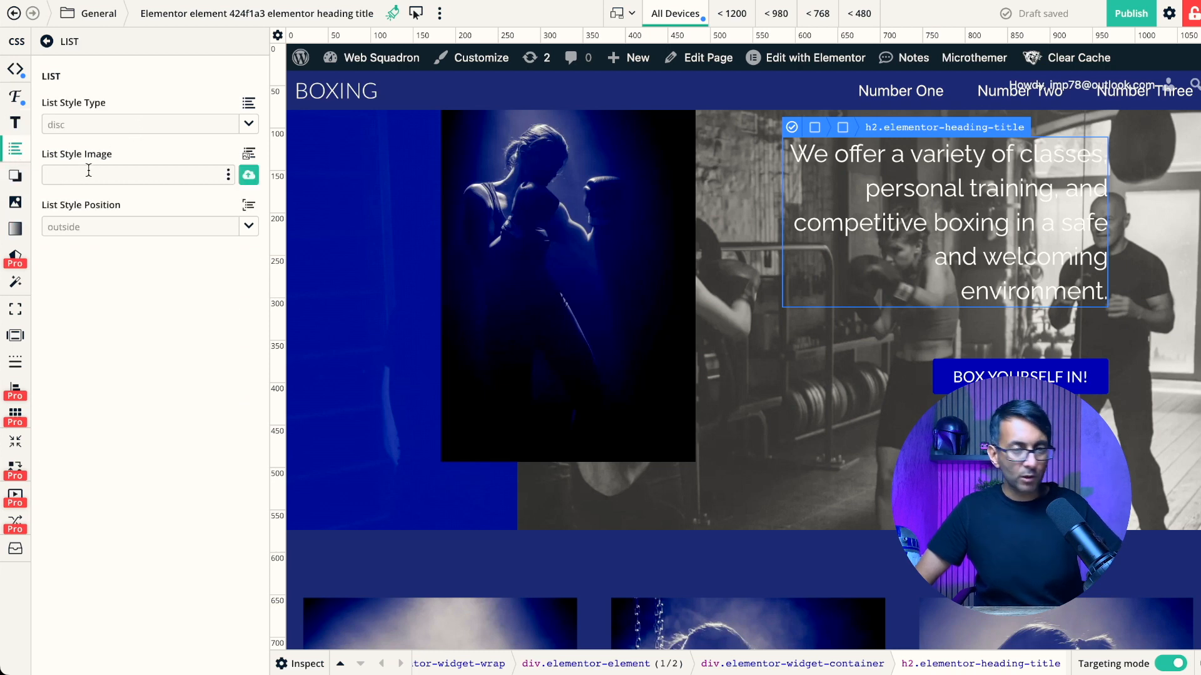
left_click(15, 176)
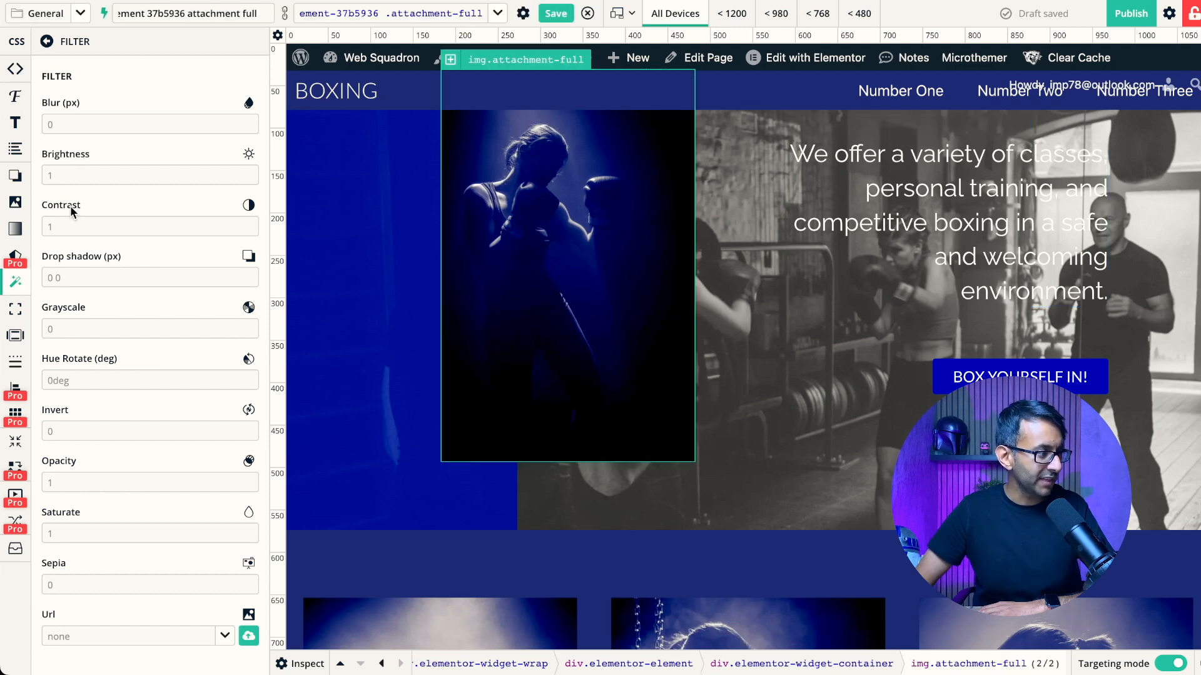
- Try a contrast value of 5 on the boxing image's filter, leaving it unchanged
left_click(150, 226)
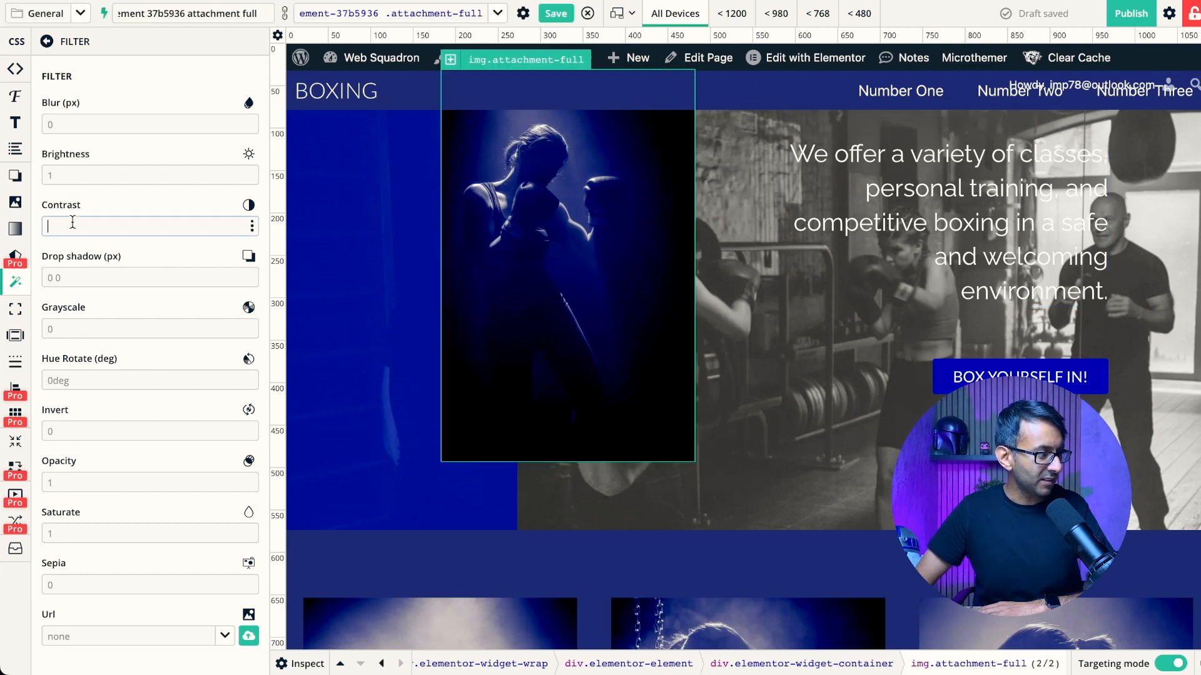
type("5")
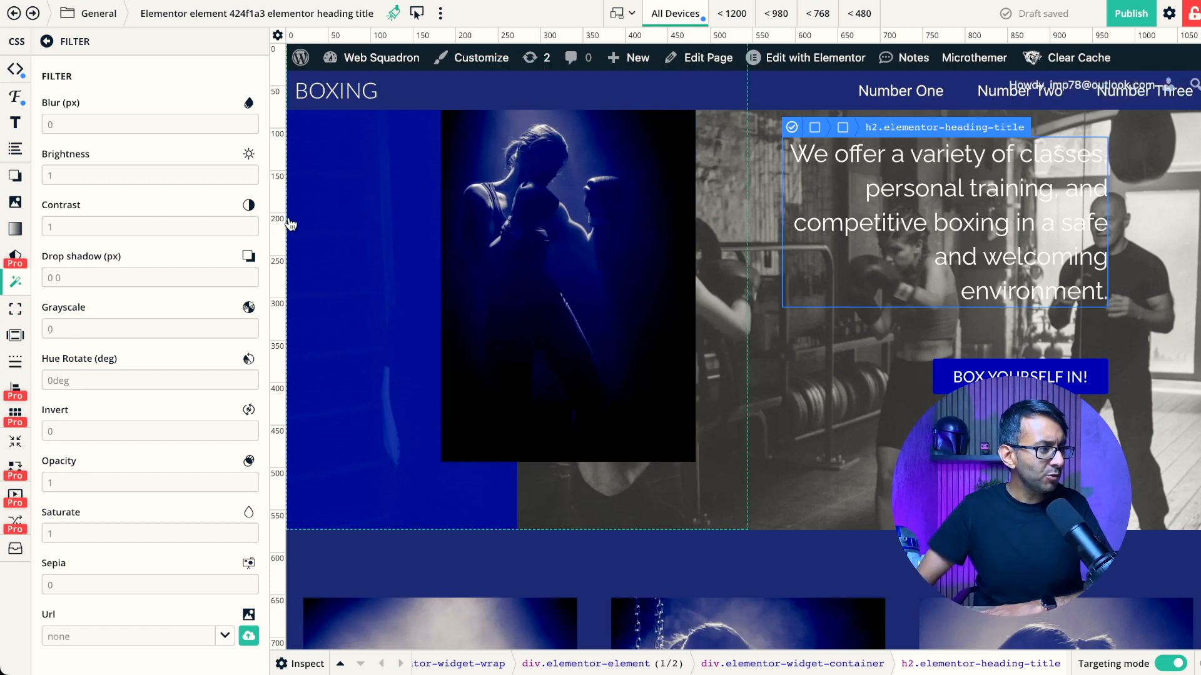
mouse_move(439, 13)
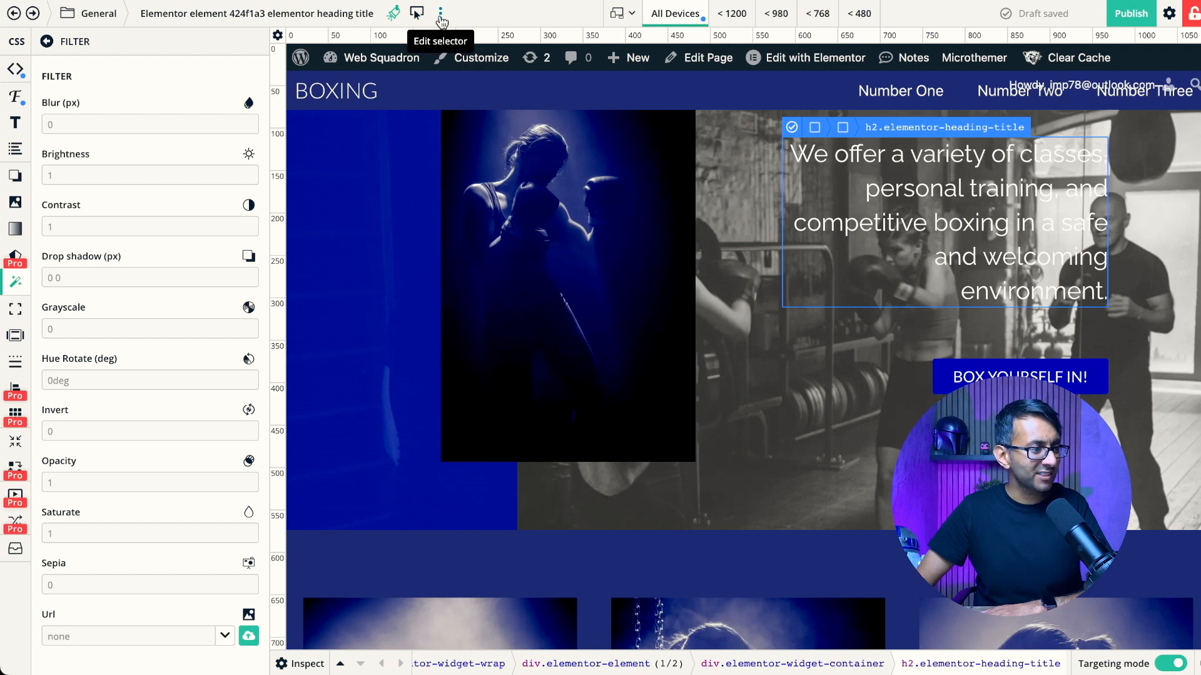
- Switch the heading's selector to its :hover variation
left_click(440, 13)
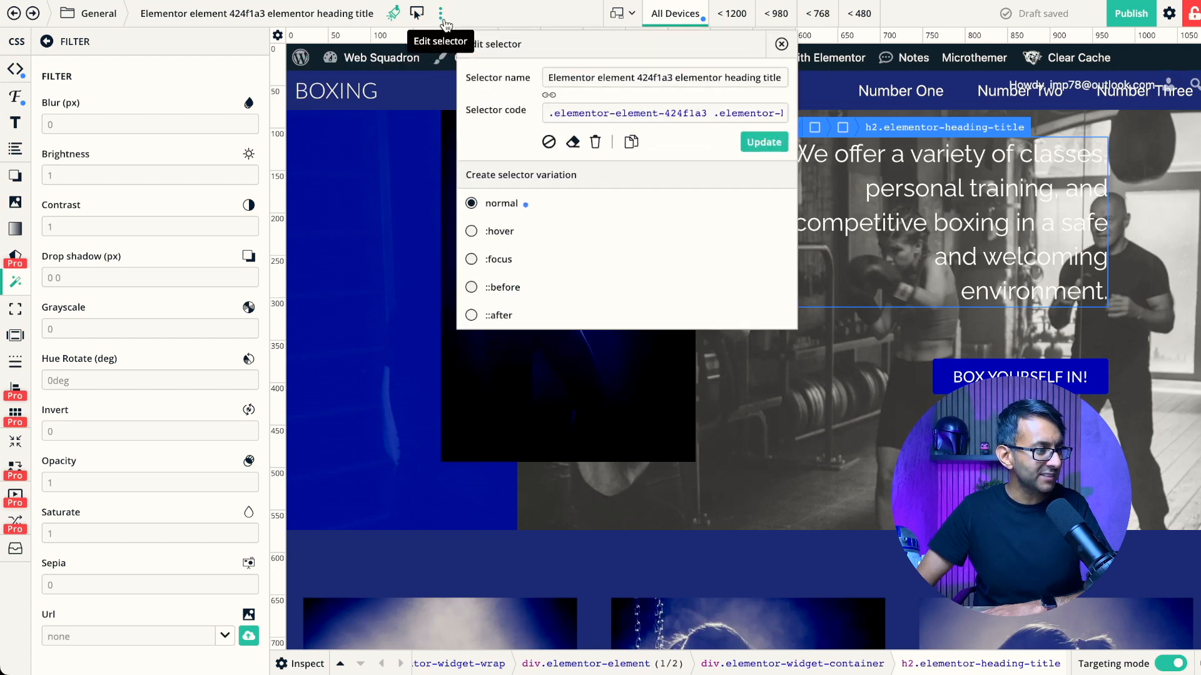
left_click(471, 231)
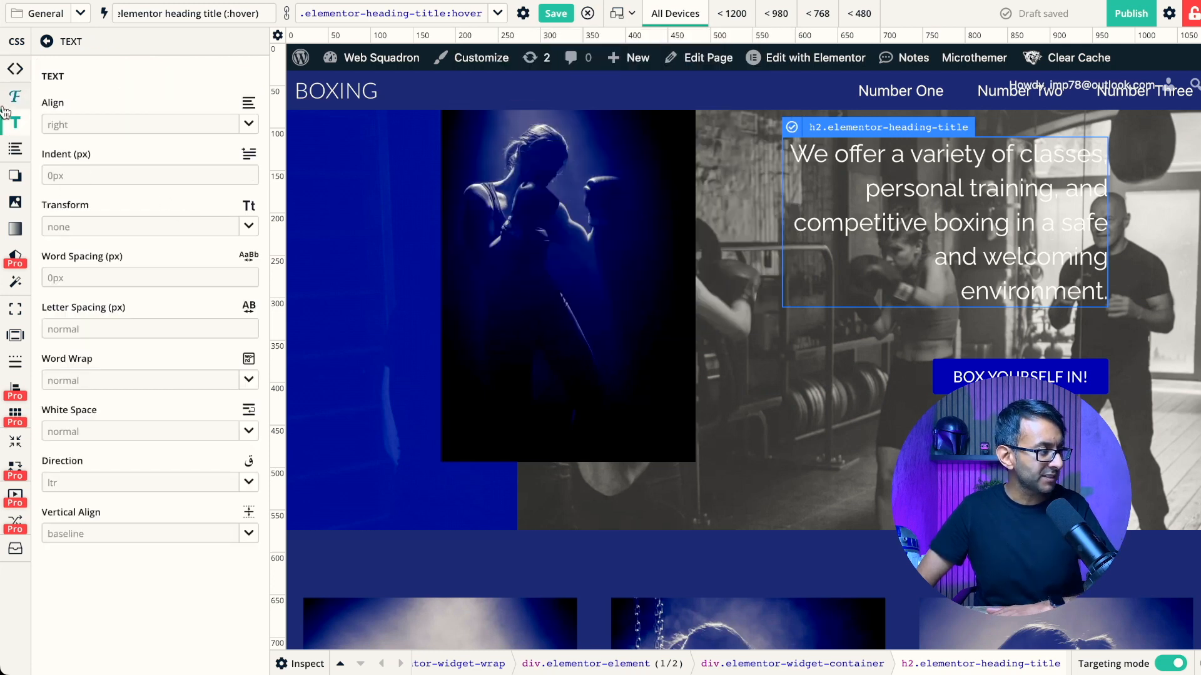
- Give the heading's hover state font weight 900 and start choosing a text colour
left_click(15, 96)
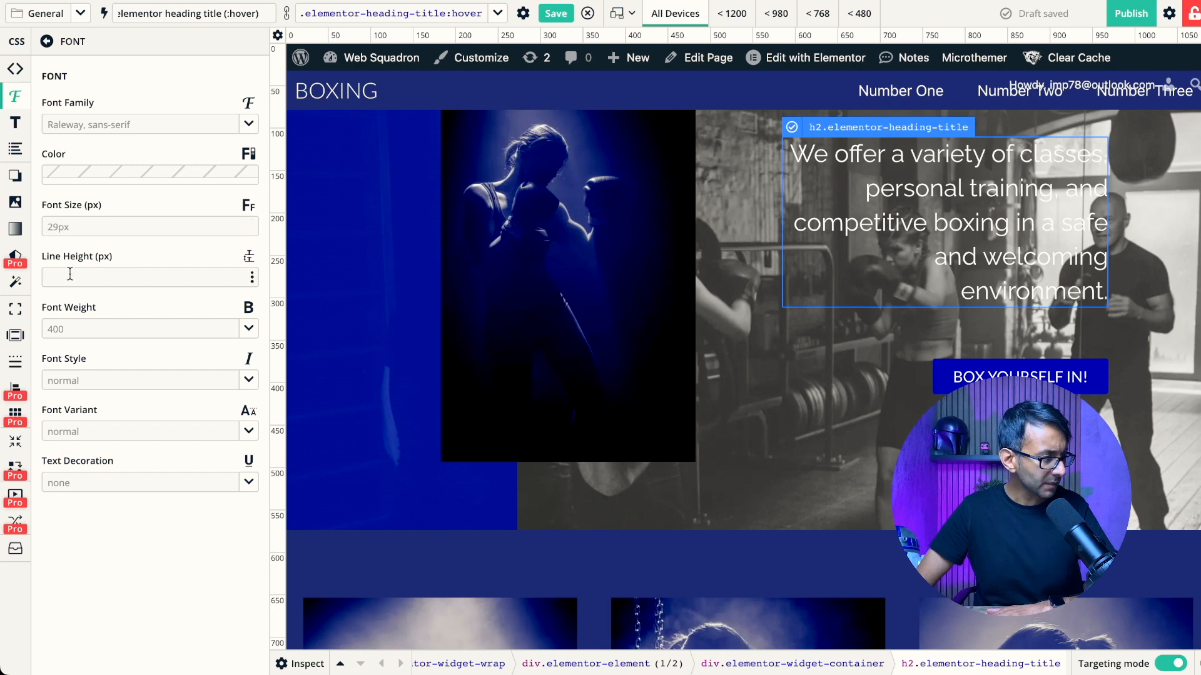
left_click(150, 328)
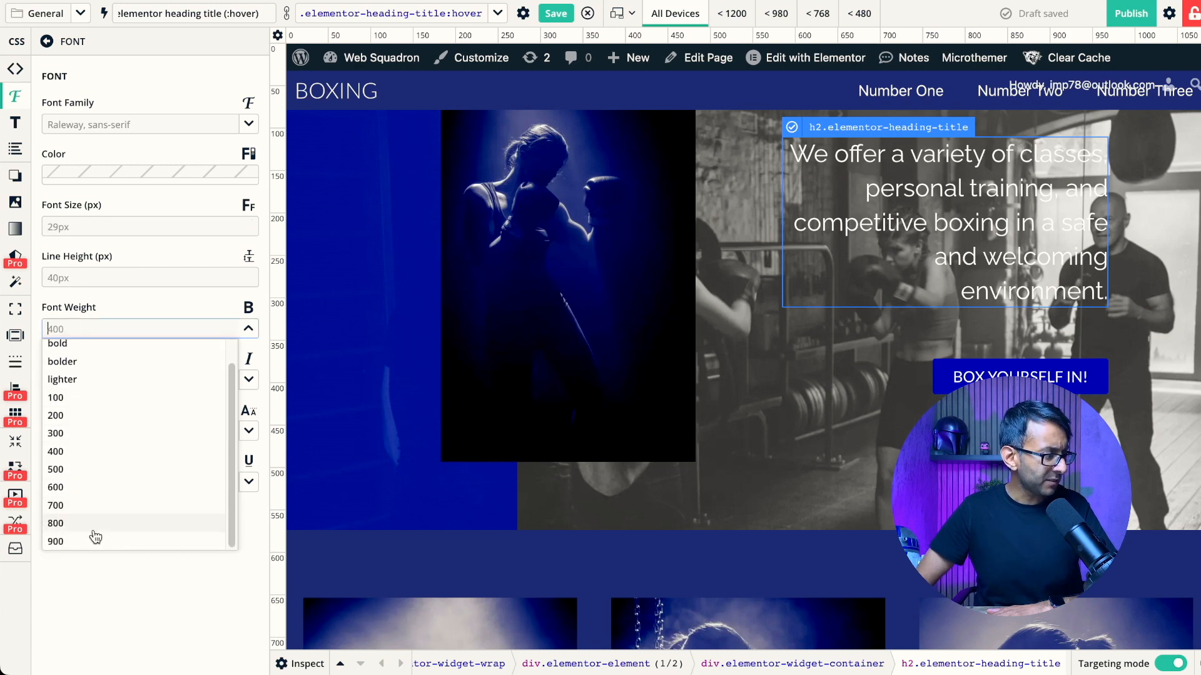
left_click(55, 540)
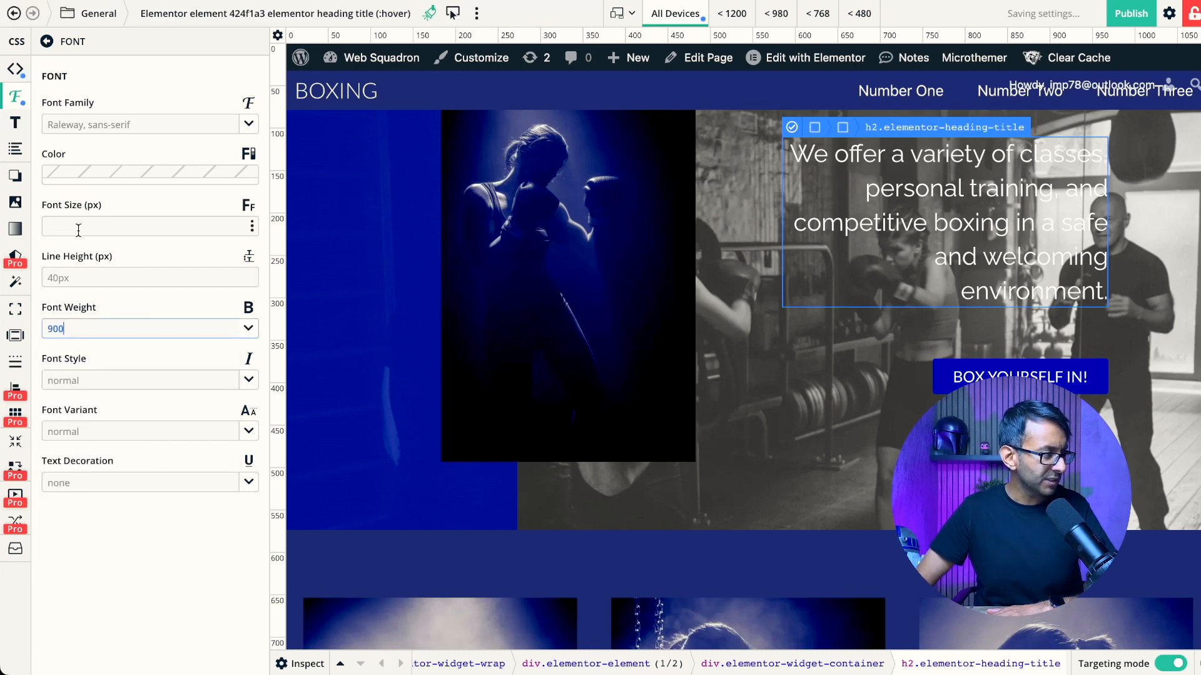
left_click(150, 174)
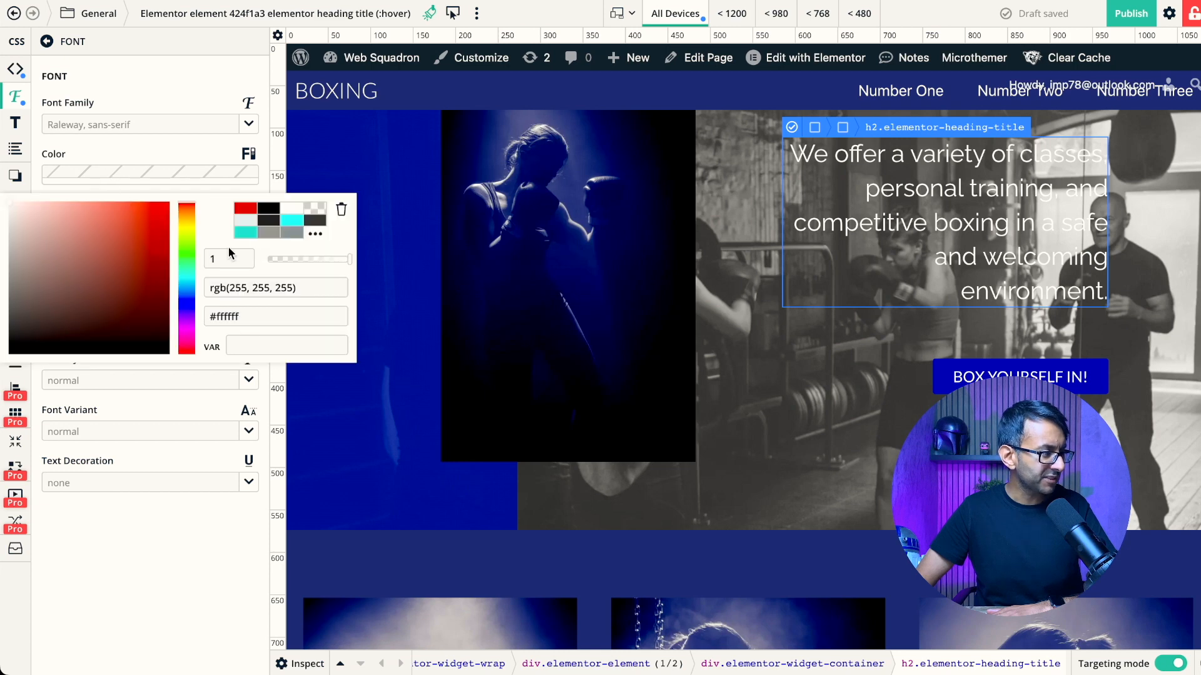
left_click(217, 219)
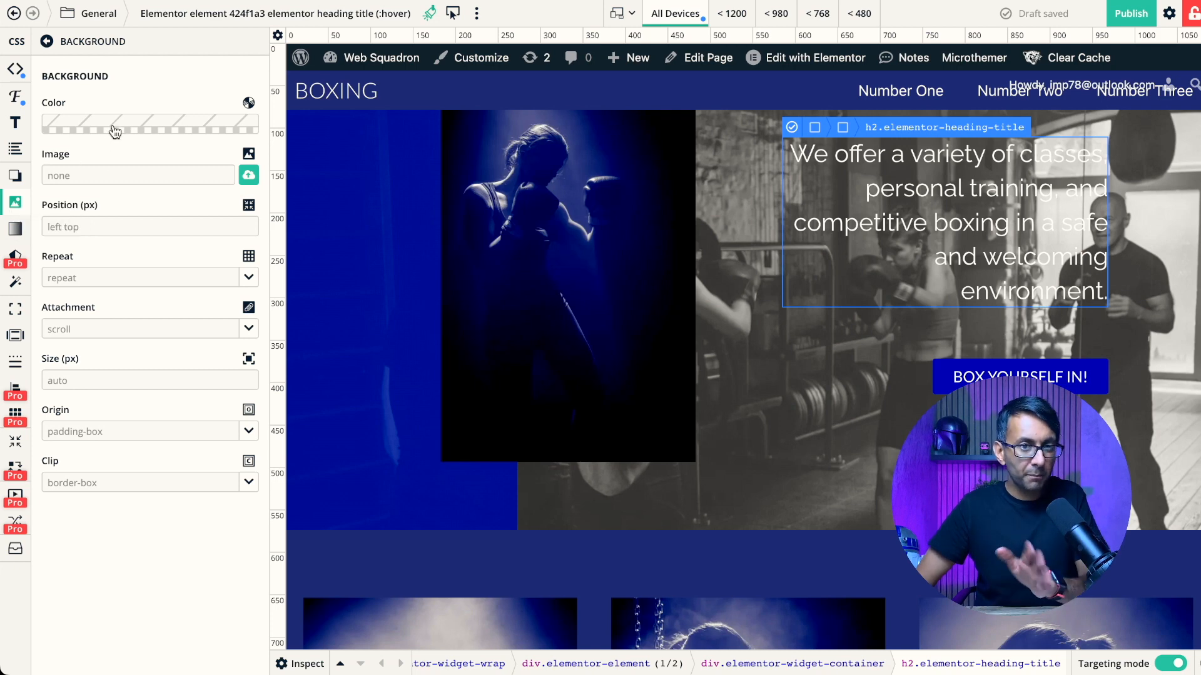
- Set the hover background to black and the hover text colour to aqua rgb(0, 255, 255)
left_click(150, 124)
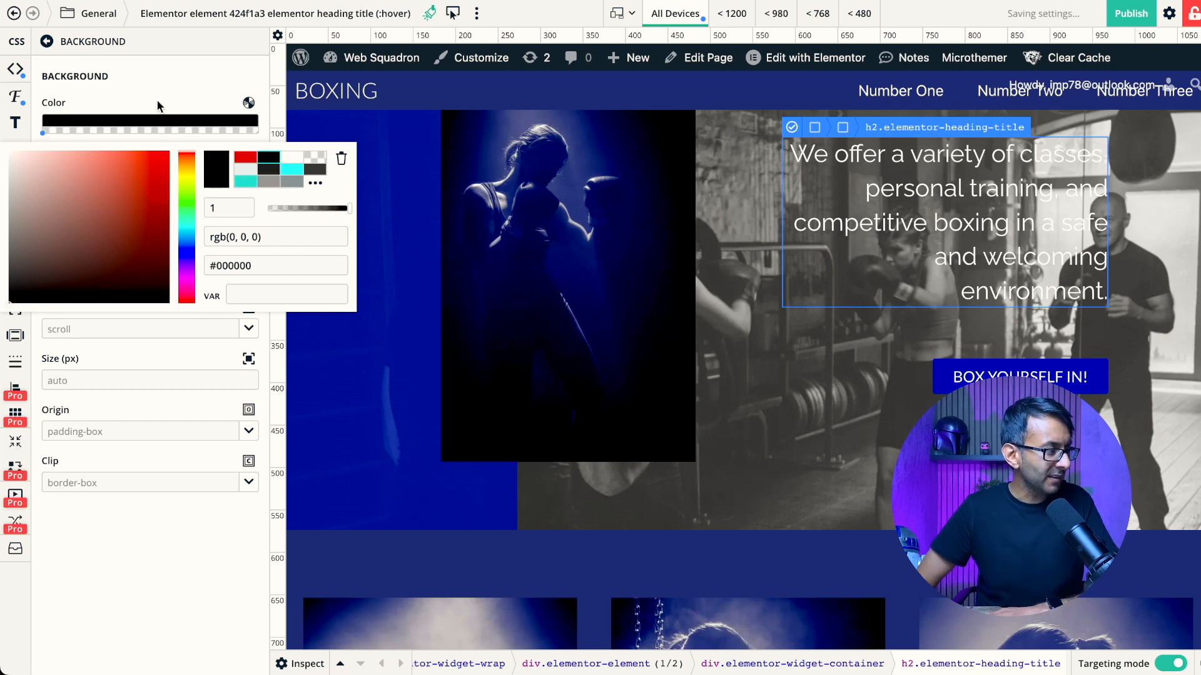
left_click(15, 99)
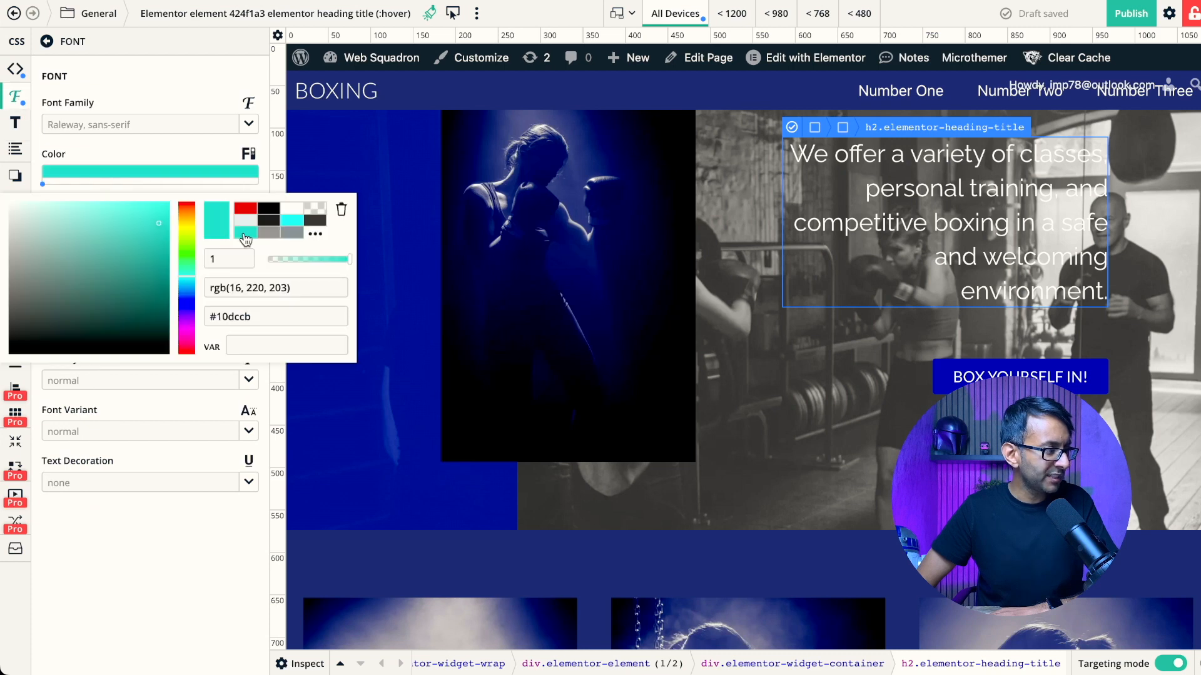
left_click(294, 222)
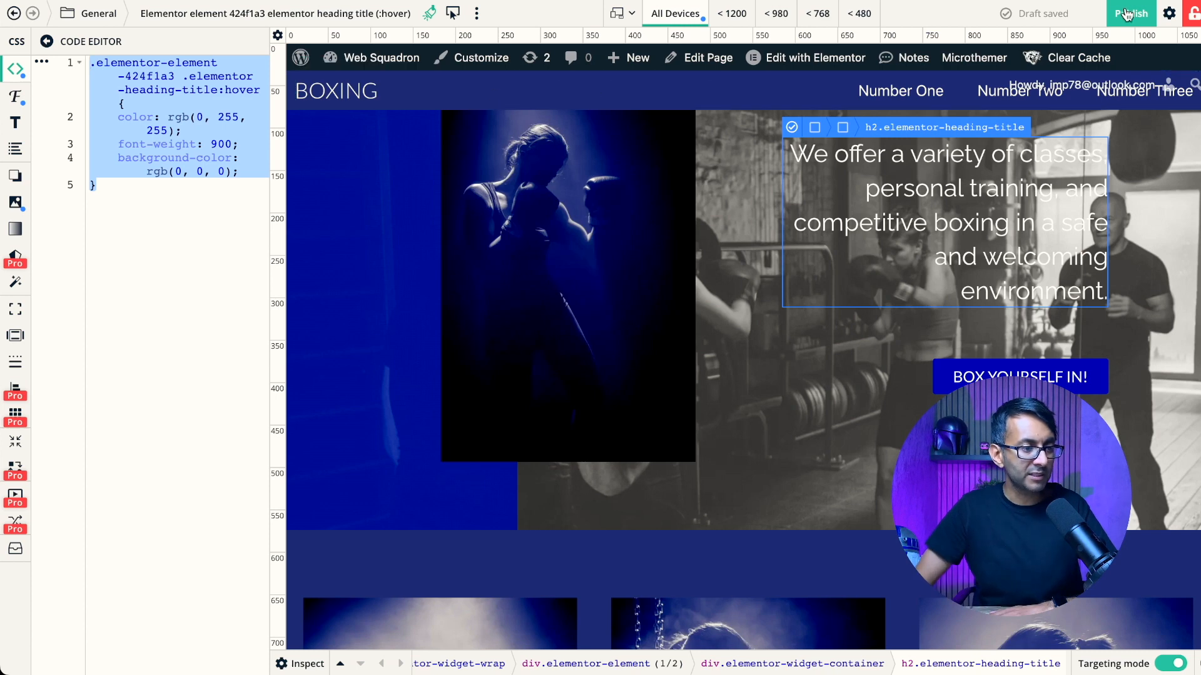
- Publish the hover styles, add a 50px top margin on hover, and publish again
left_click(1131, 13)
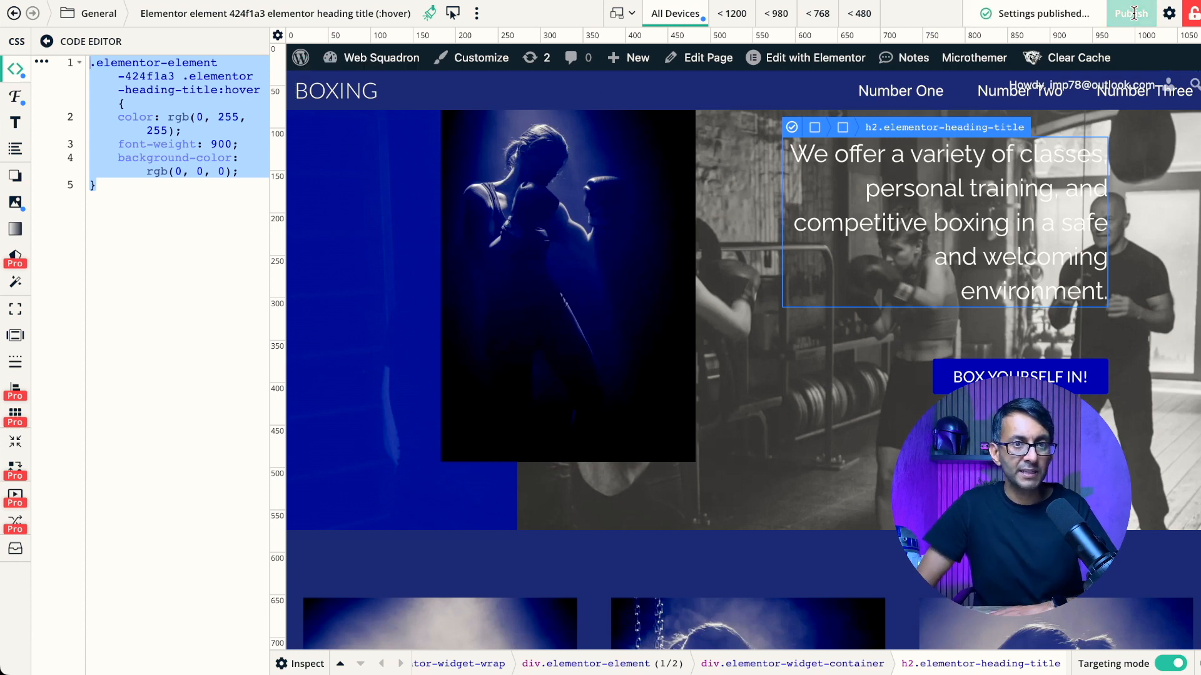
mouse_move(15, 365)
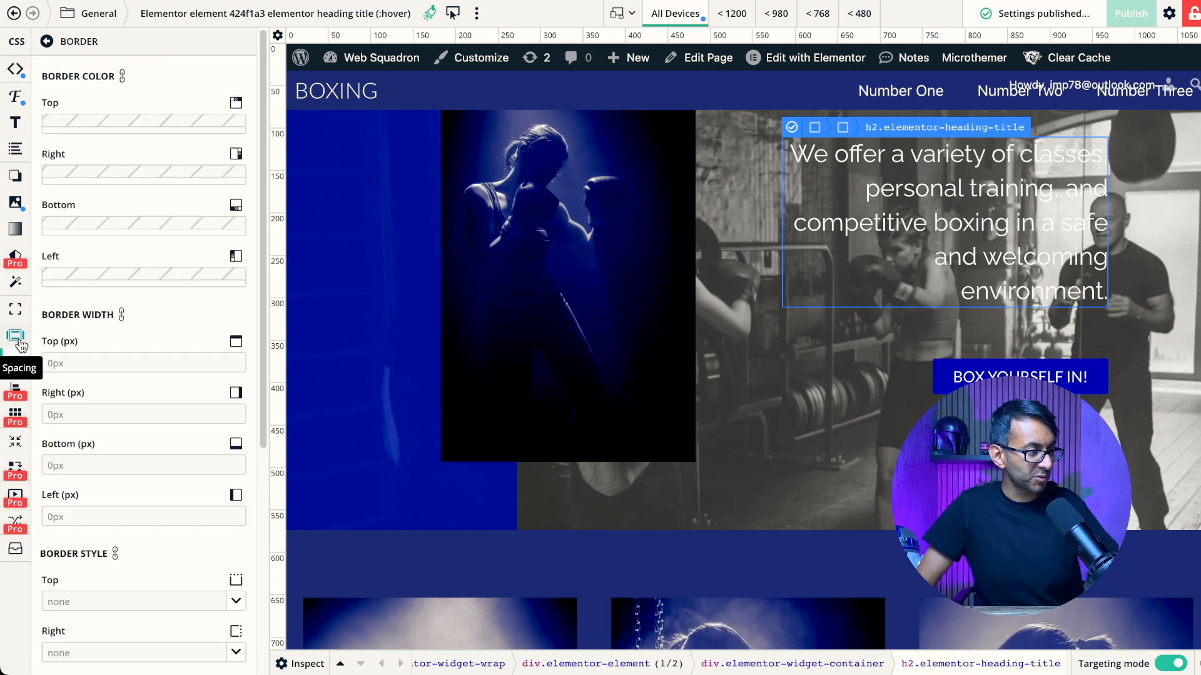
left_click(15, 340)
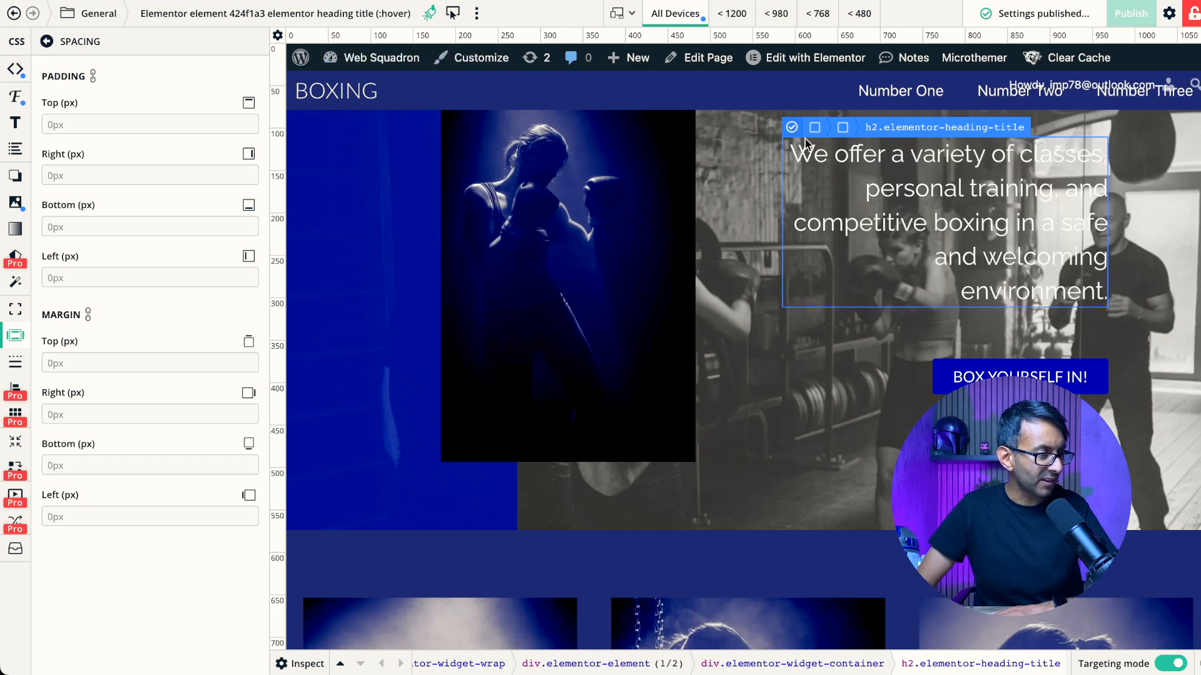
left_click(477, 13)
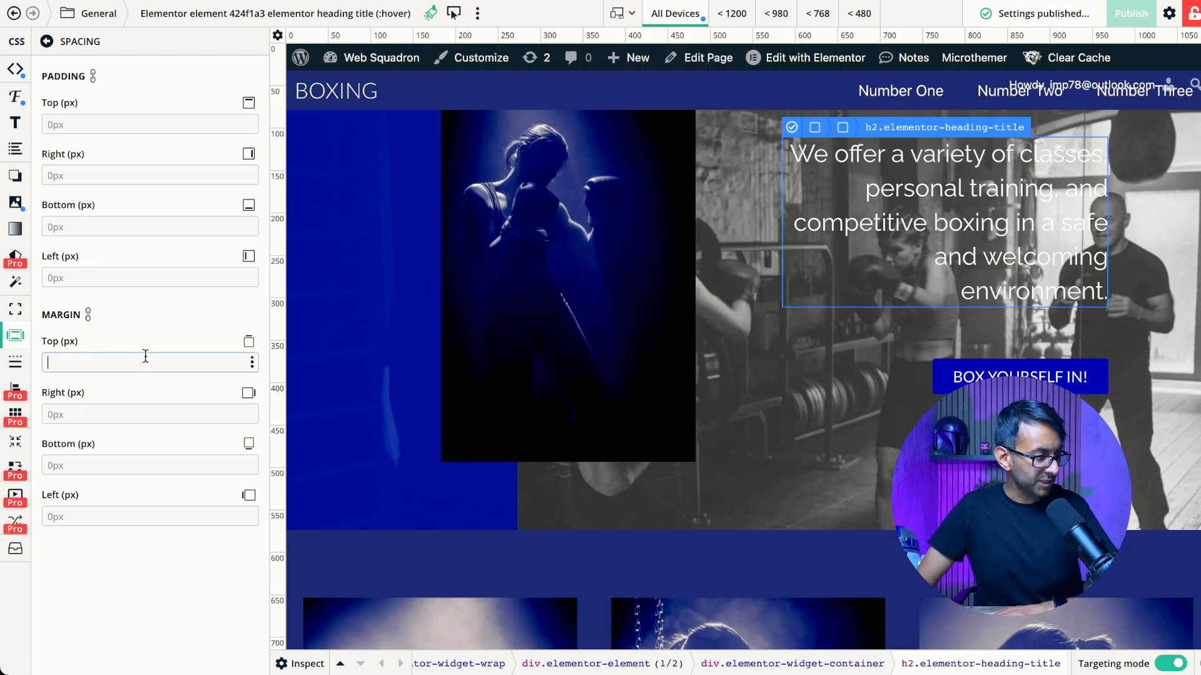
type("50px")
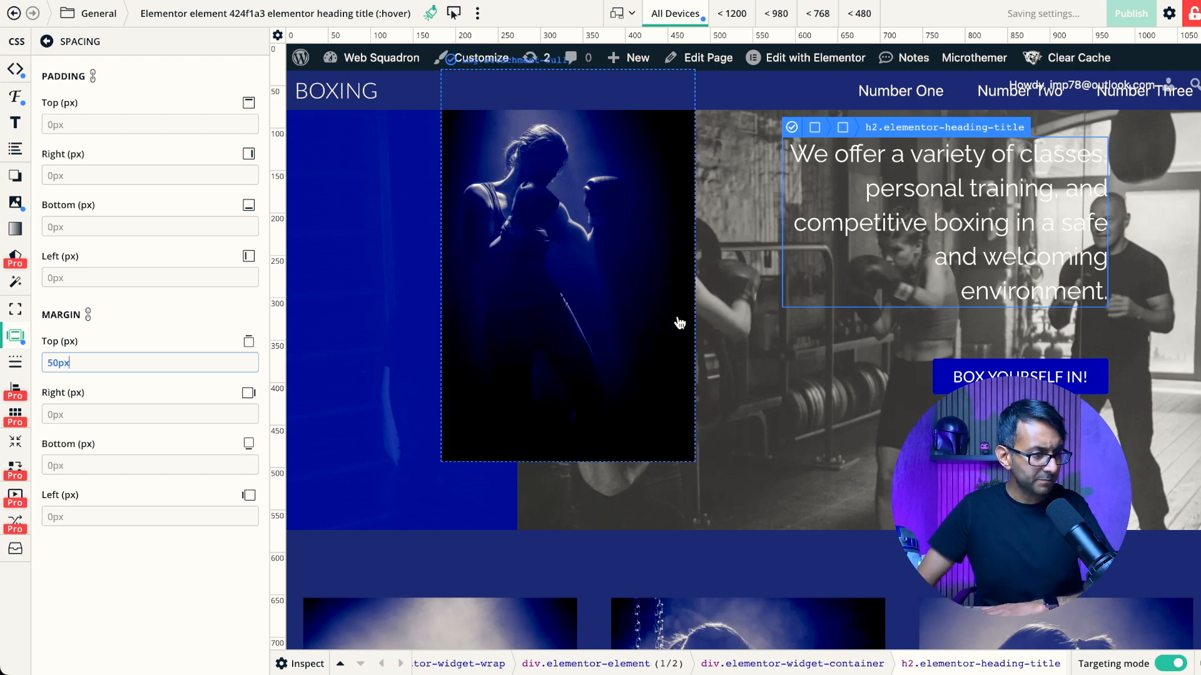
mouse_move(818, 389)
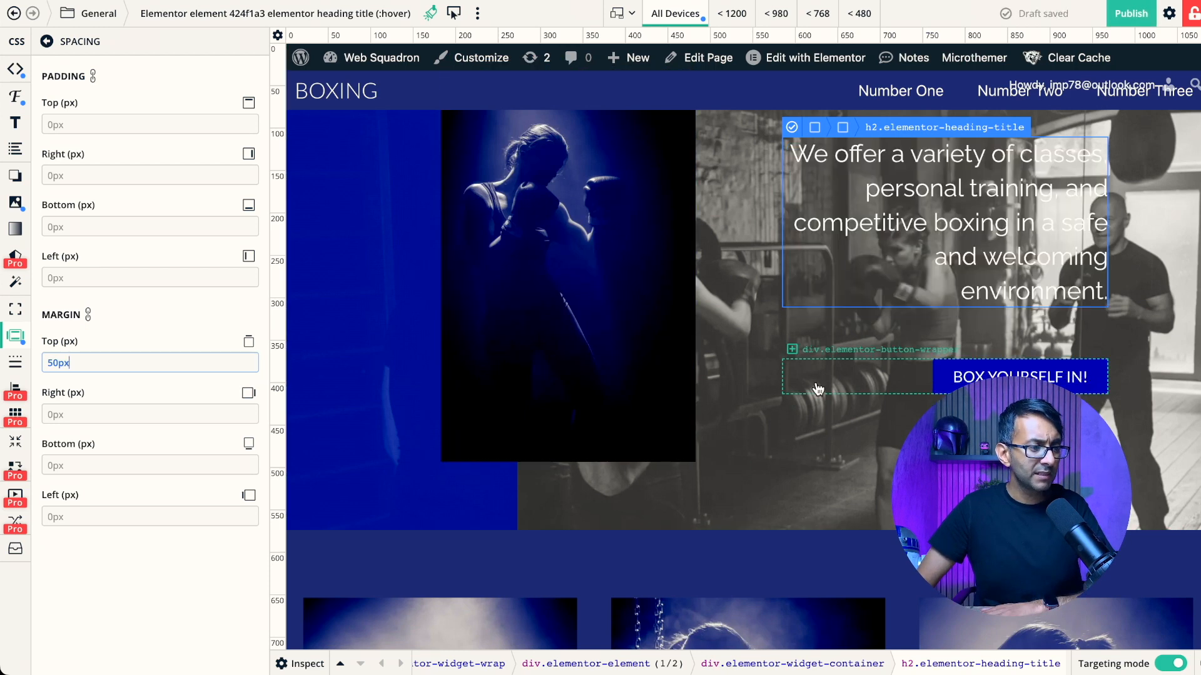
left_click(1130, 13)
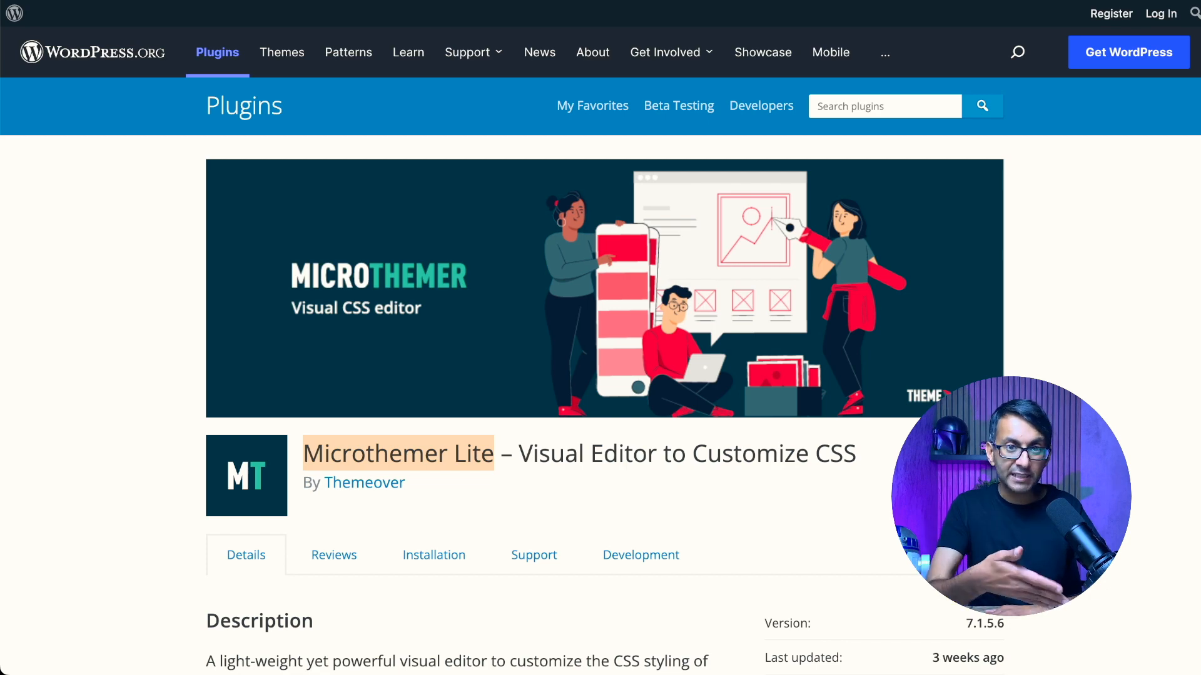
- Scroll the Microthemer Lite page down to the feature list and Lite vs Pro section
scroll("down", 3)
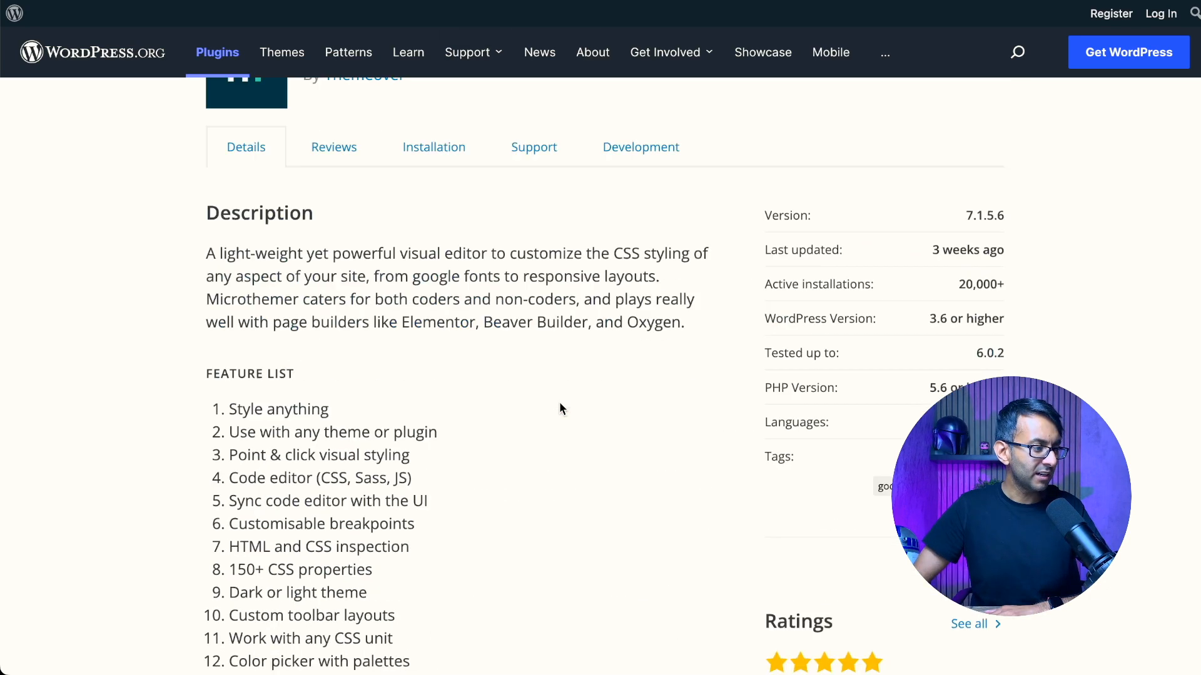
scroll("down", 3)
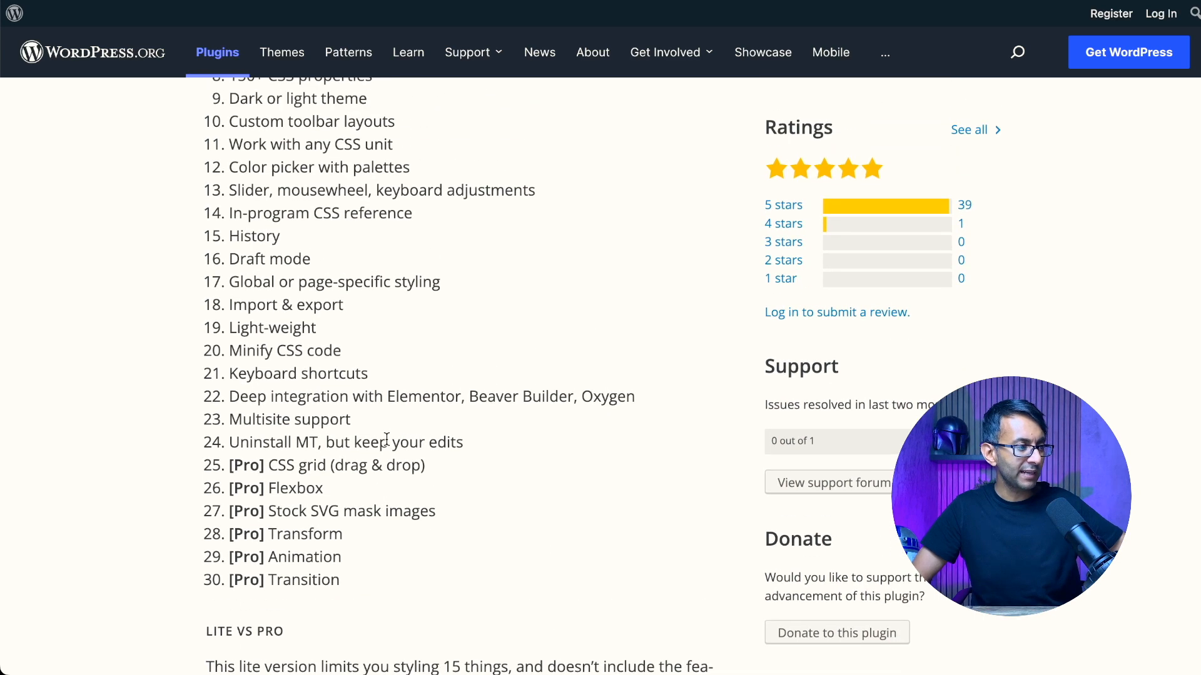
scroll("down", 3)
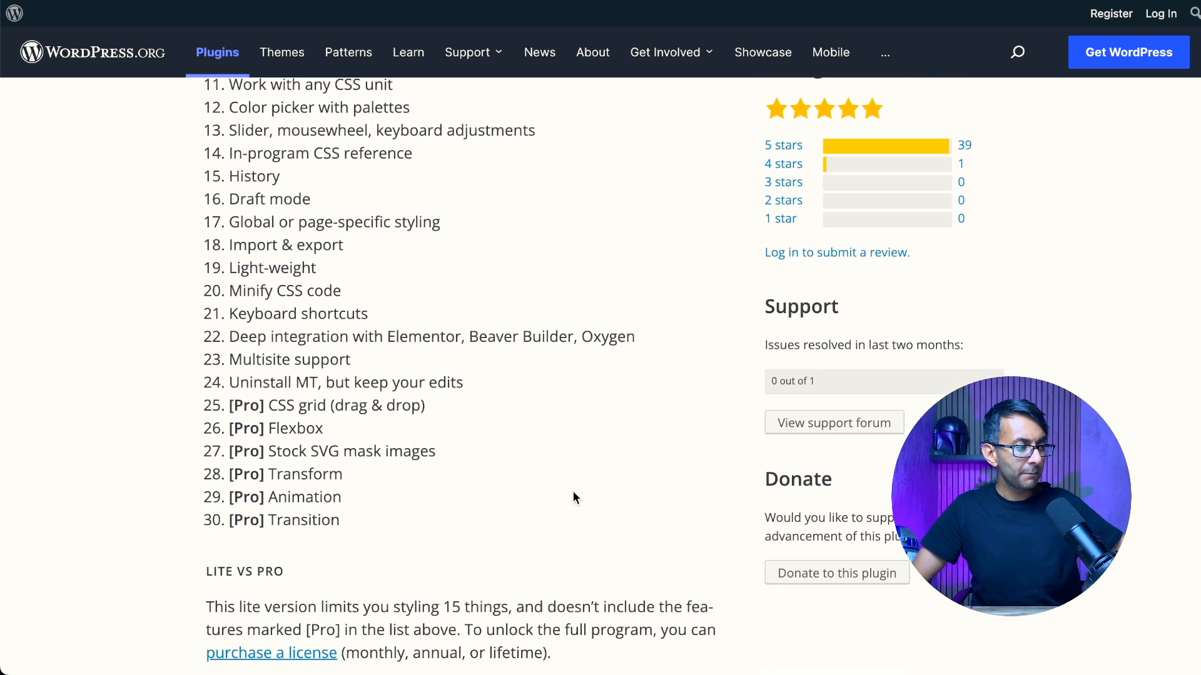